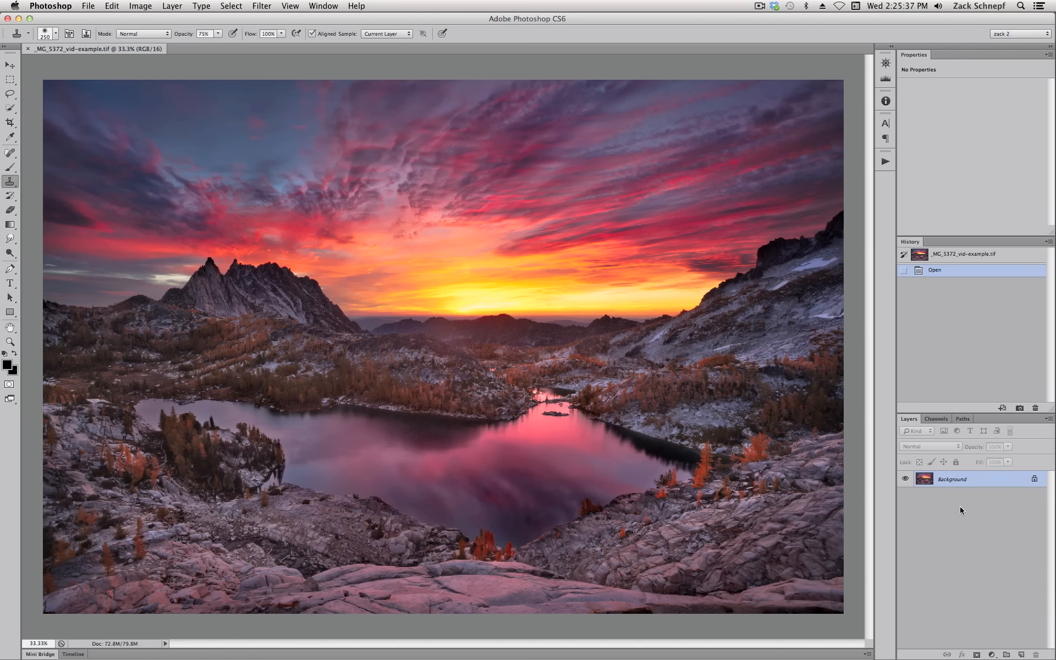
{"action": "mouse_move", "coordinate": [800, 521]}
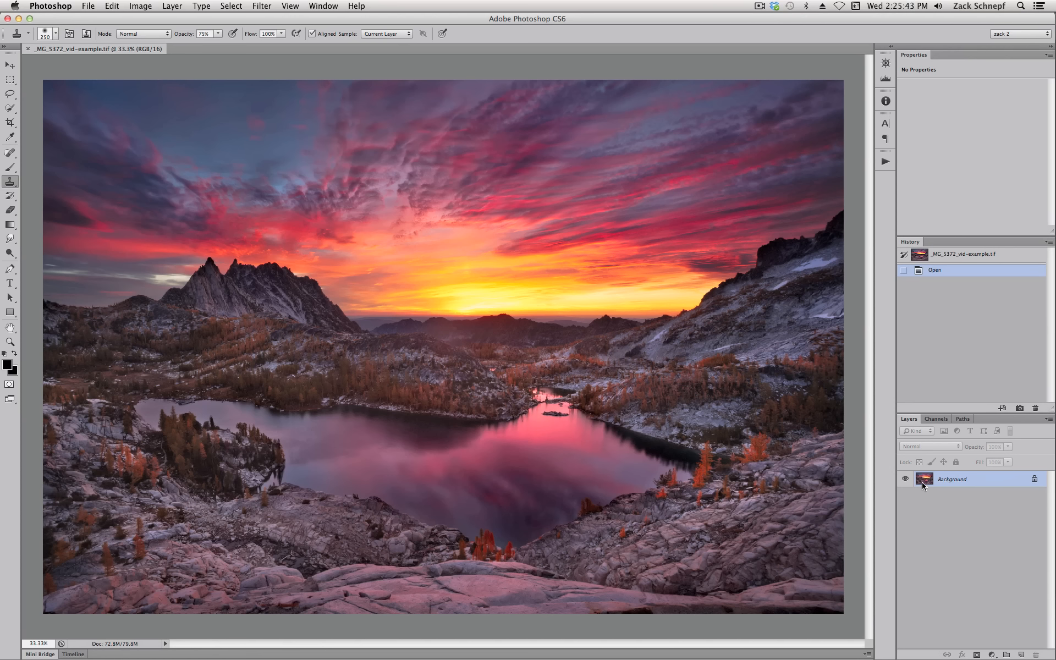
{"action": "mouse_move", "coordinate": [924, 478]}
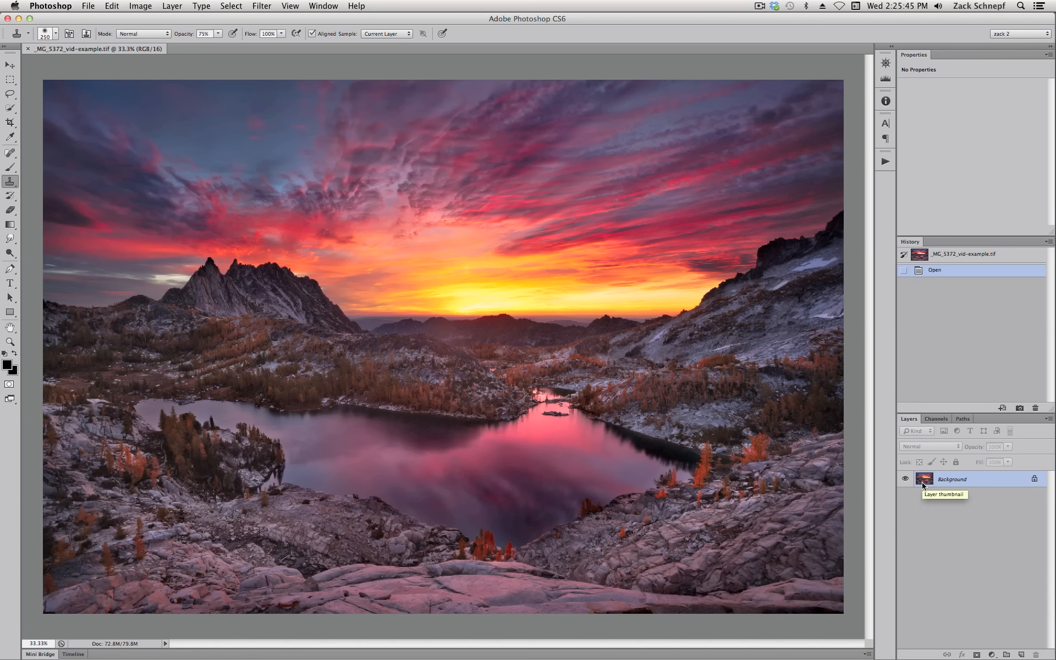
{"action": "mouse_move", "coordinate": [943, 485]}
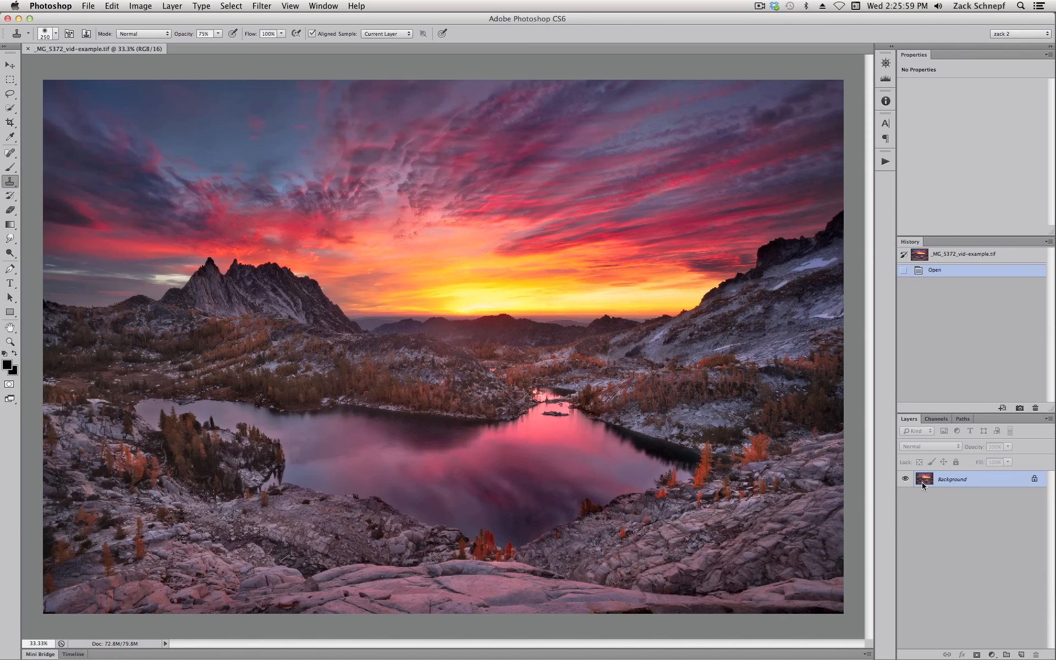
{"action": "mouse_move", "coordinate": [482, 487]}
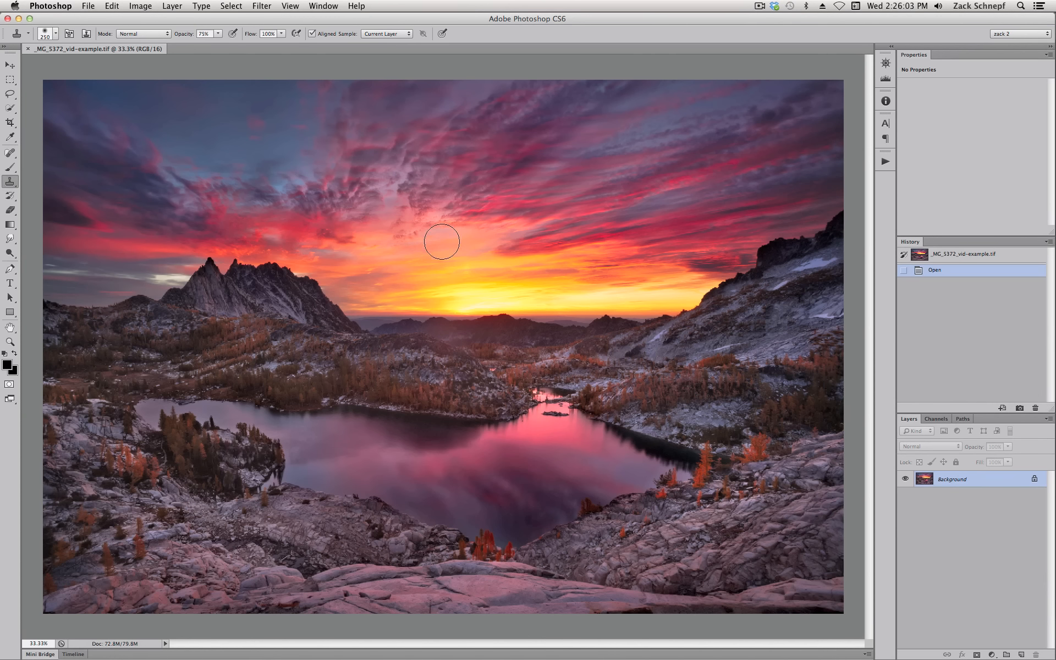
{"action": "mouse_move", "coordinate": [458, 251]}
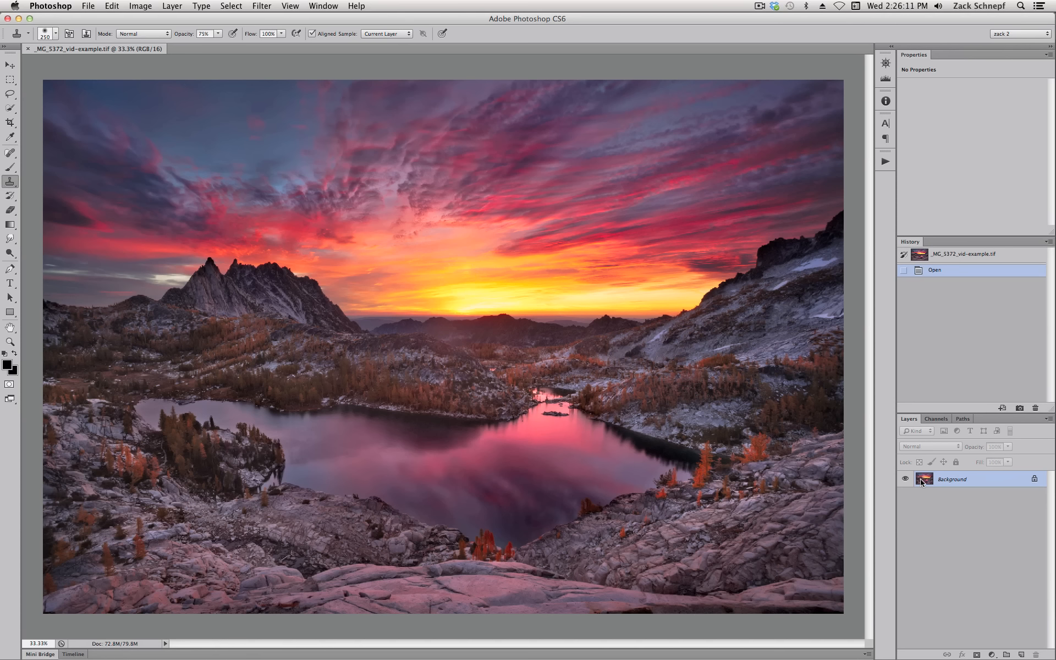
{"action": "mouse_move", "coordinate": [924, 479]}
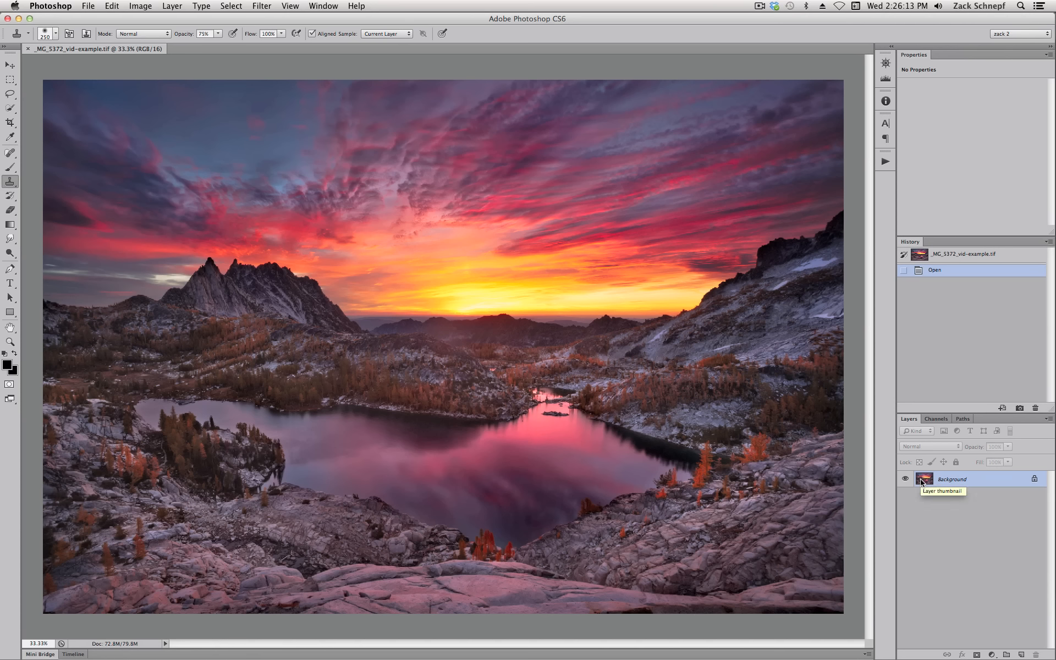
{"action": "mouse_move", "coordinate": [404, 117]}
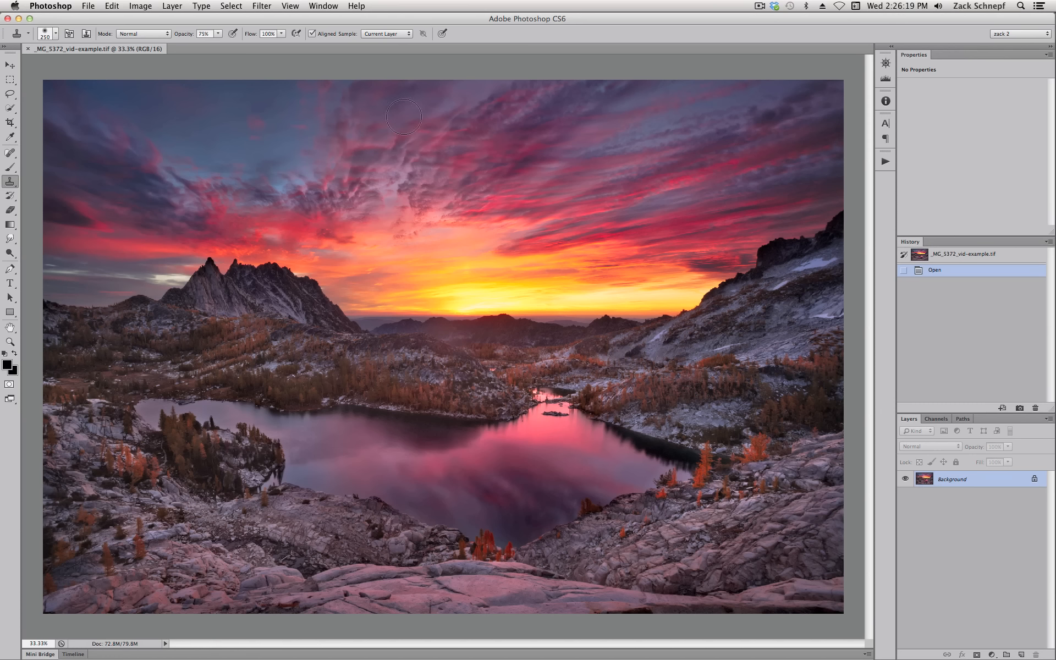
- Bring up the Filter menu for the duplicated Background copy layer
{"action": "left_click", "coordinate": [262, 6]}
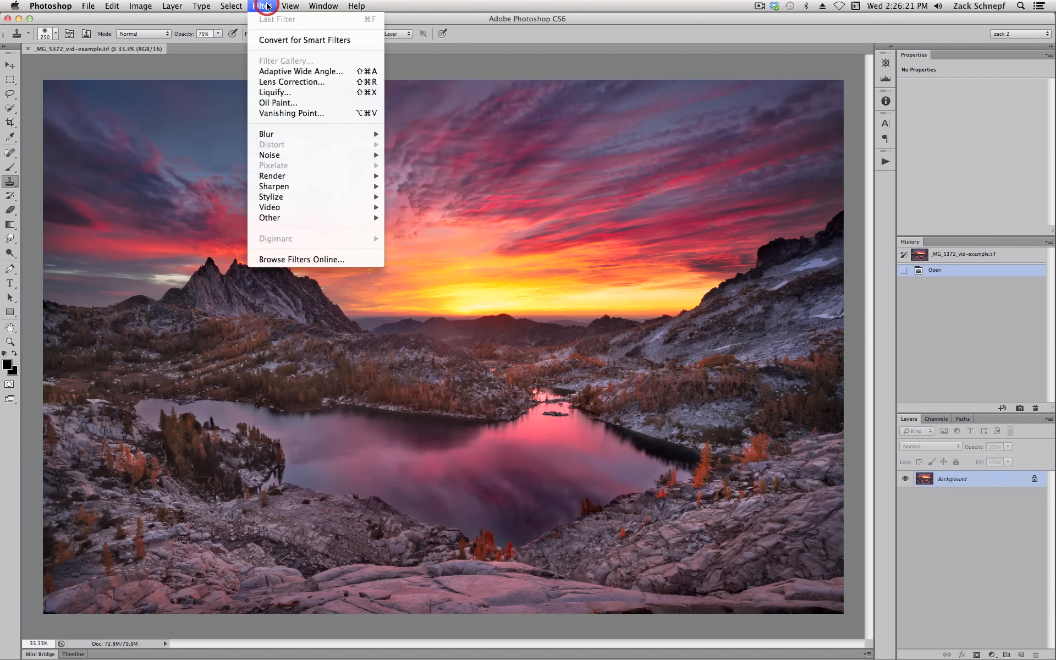
{"action": "mouse_move", "coordinate": [274, 187]}
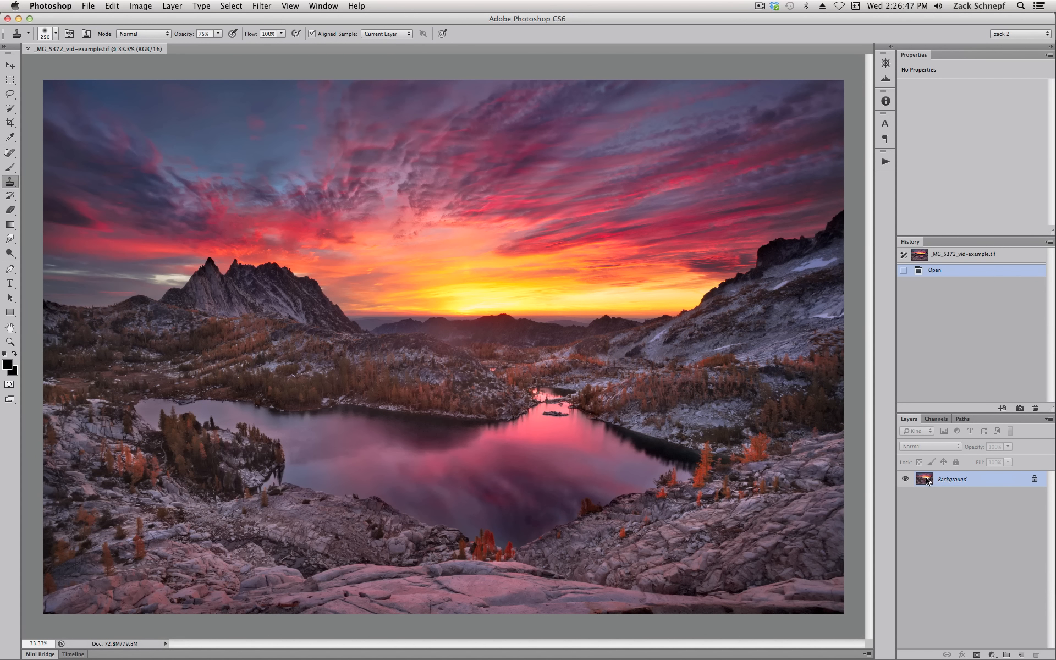
{"action": "mouse_move", "coordinate": [392, 207]}
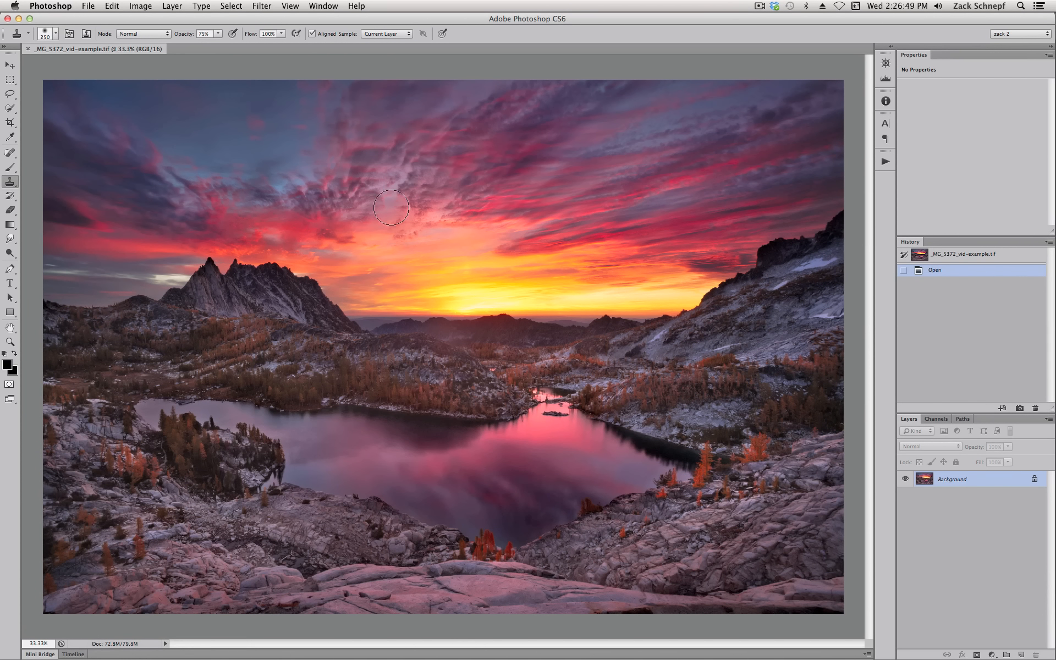
{"action": "mouse_move", "coordinate": [411, 307]}
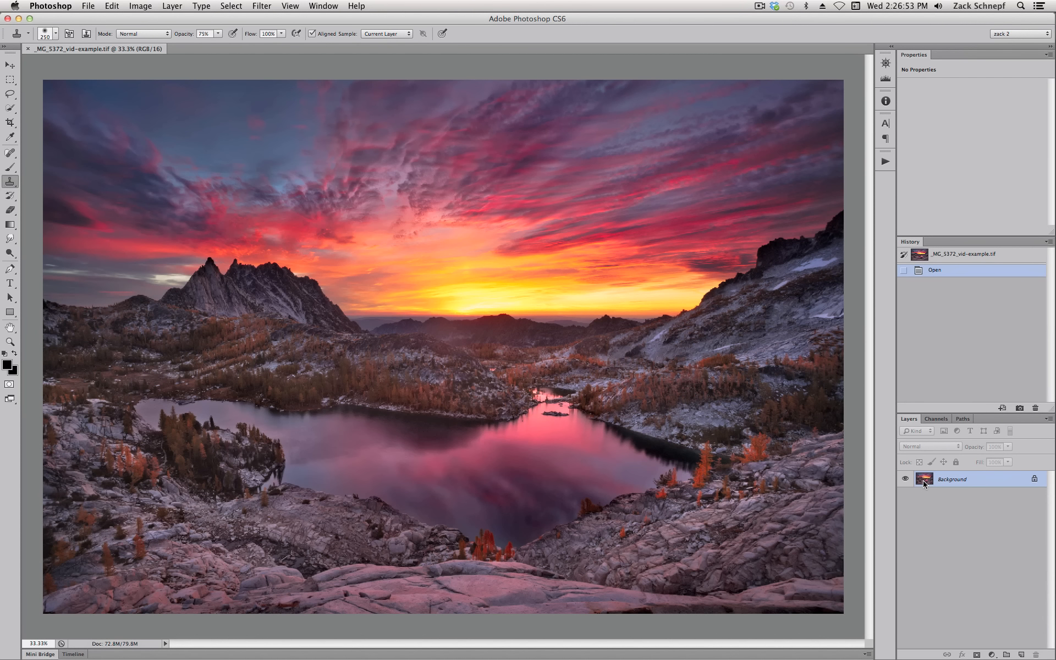
{"action": "mouse_move", "coordinate": [924, 479]}
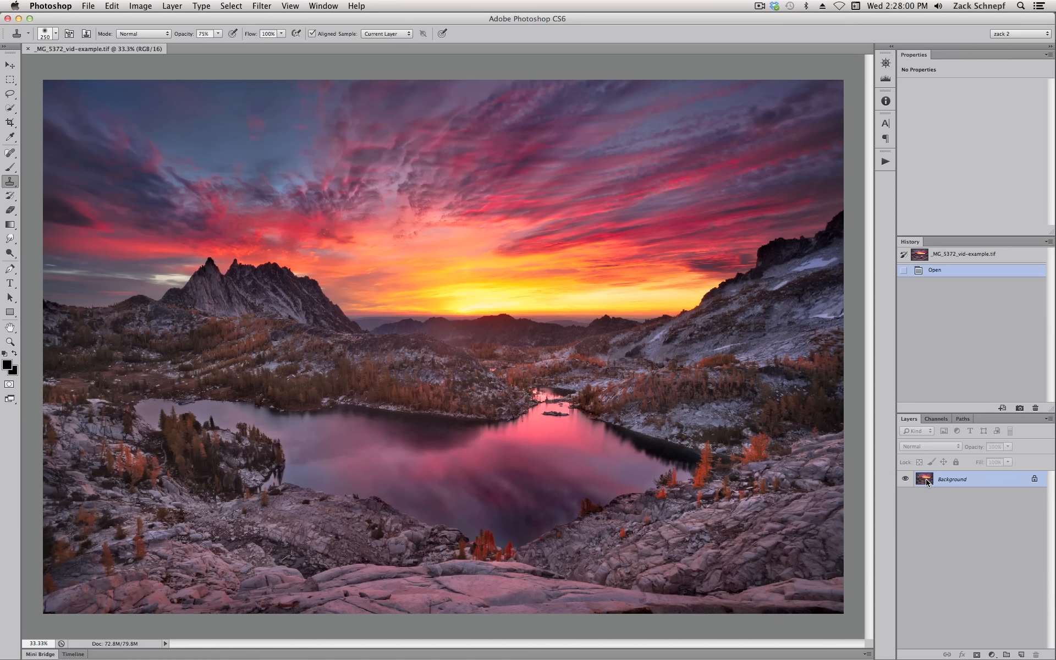
{"action": "mouse_move", "coordinate": [925, 482]}
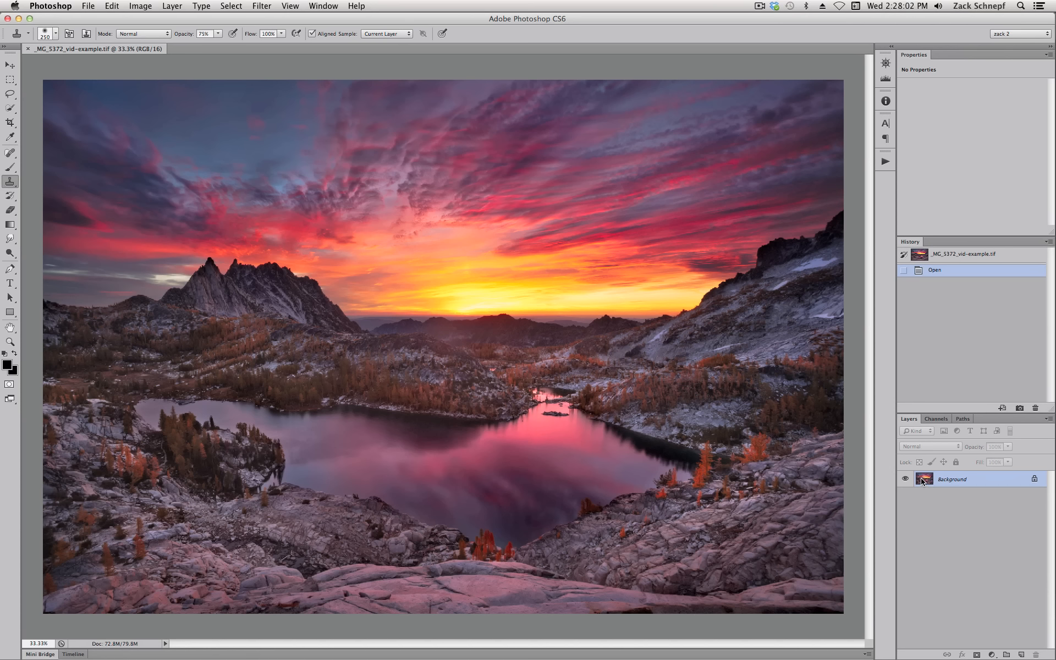
{"action": "mouse_move", "coordinate": [925, 478]}
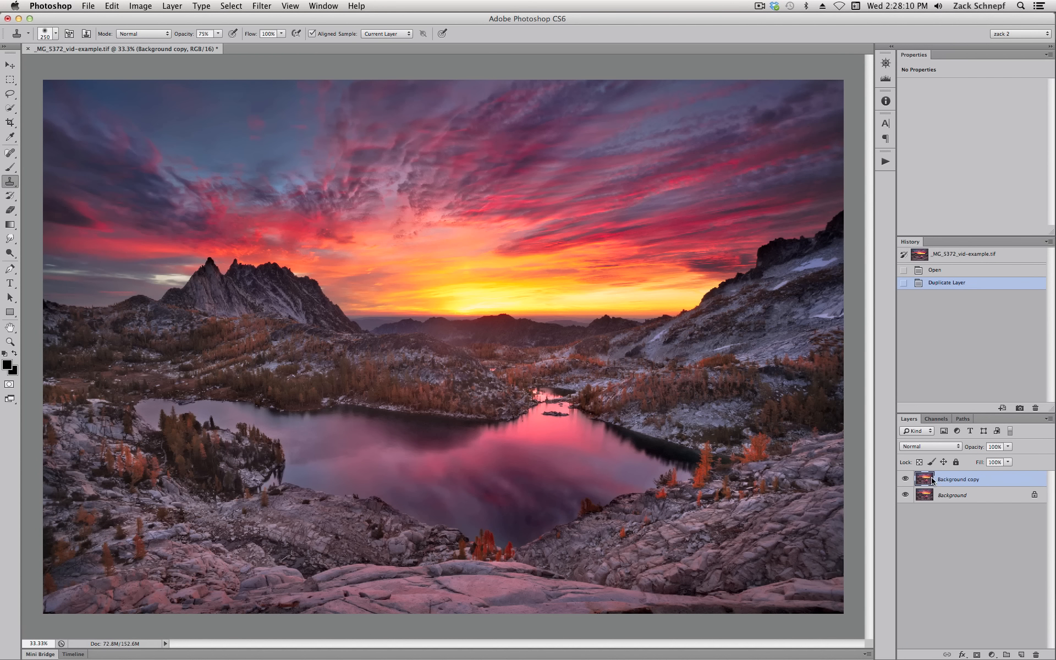
{"action": "mouse_move", "coordinate": [925, 479]}
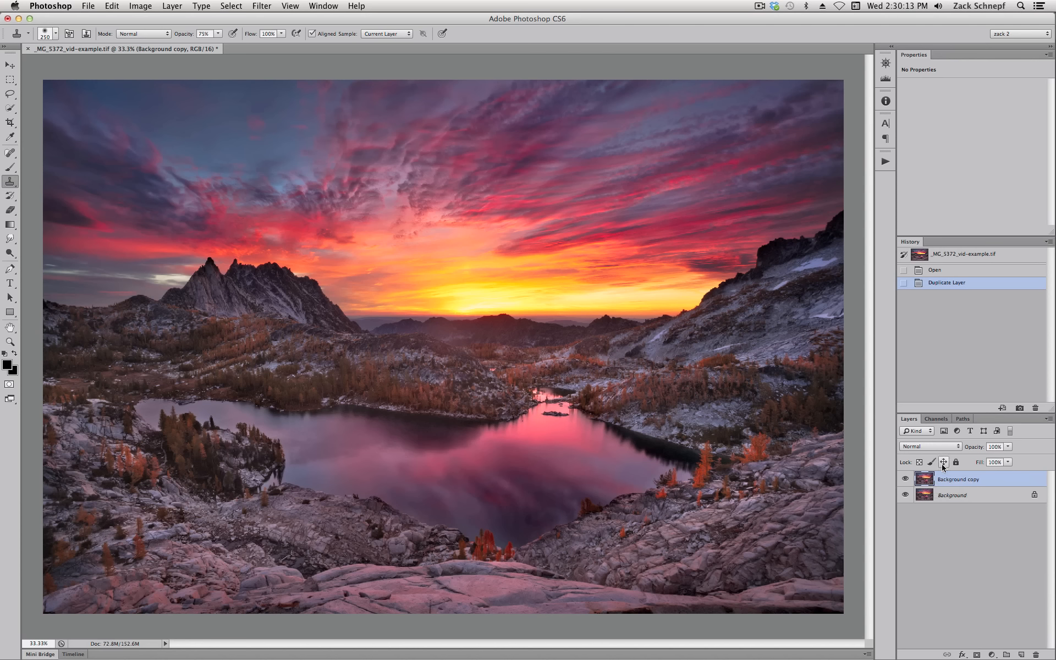
{"action": "mouse_move", "coordinate": [251, 28]}
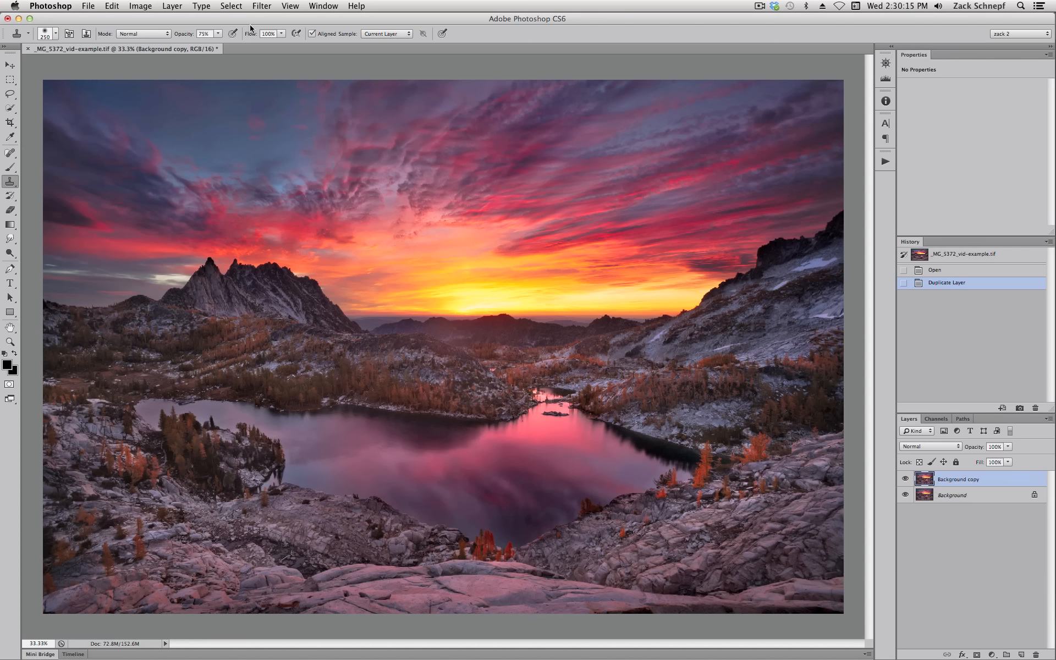
- Start Smart Sharpen on the copy and enter a 1.0 px radius with 150% amount
{"action": "left_click", "coordinate": [262, 5]}
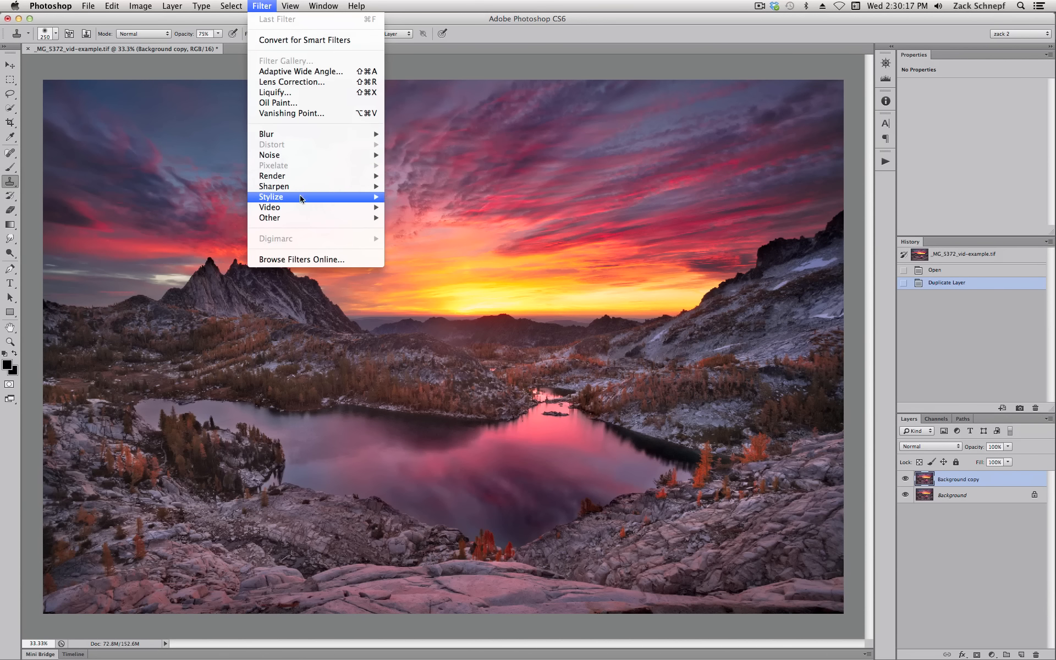
{"action": "mouse_move", "coordinate": [274, 188]}
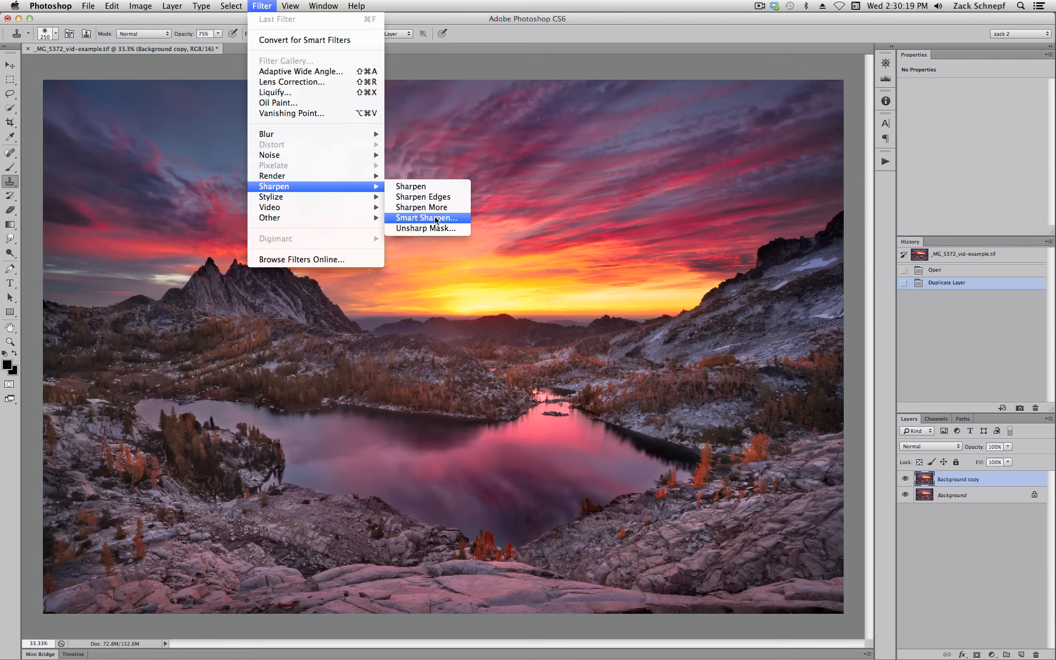
{"action": "left_click", "coordinate": [426, 218]}
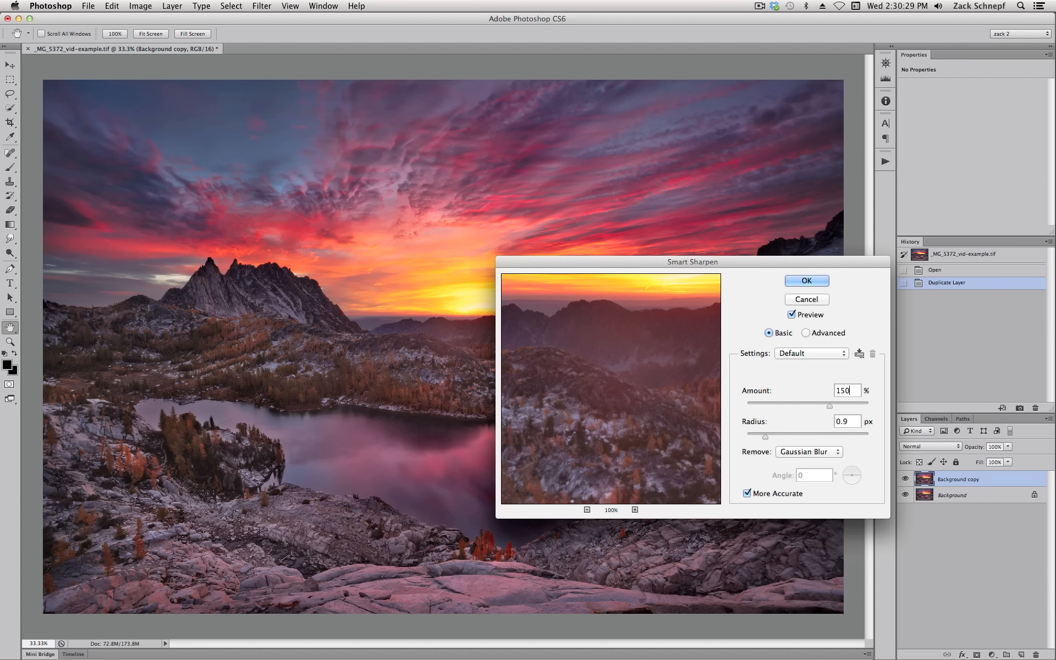
{"action": "triple_click", "coordinate": [847, 422]}
{"action": "type", "text": "1"}
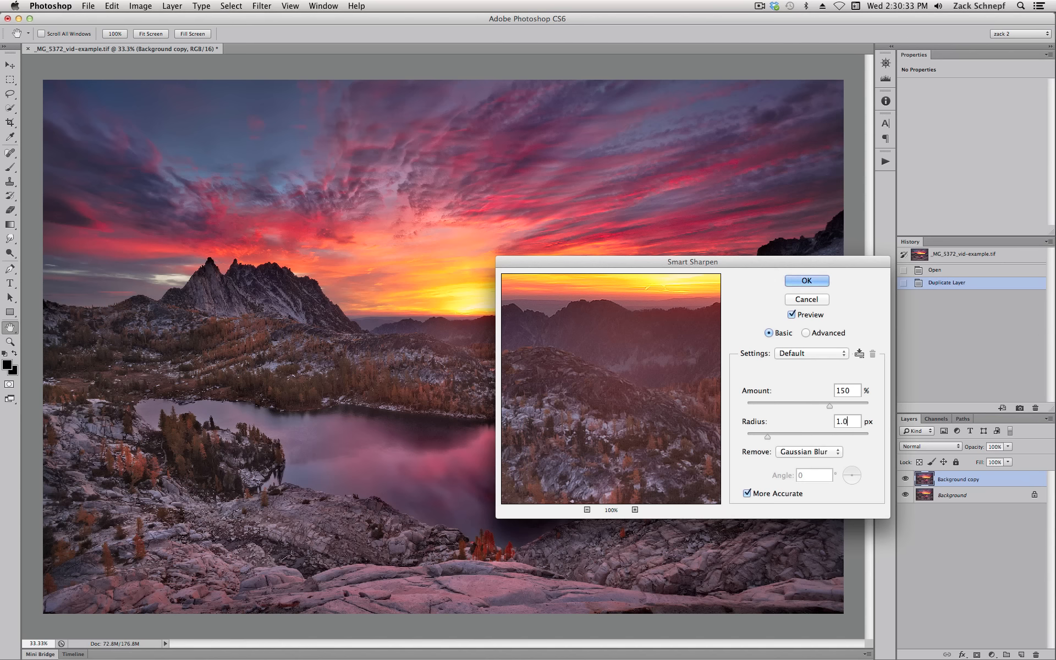
{"action": "mouse_move", "coordinate": [759, 344]}
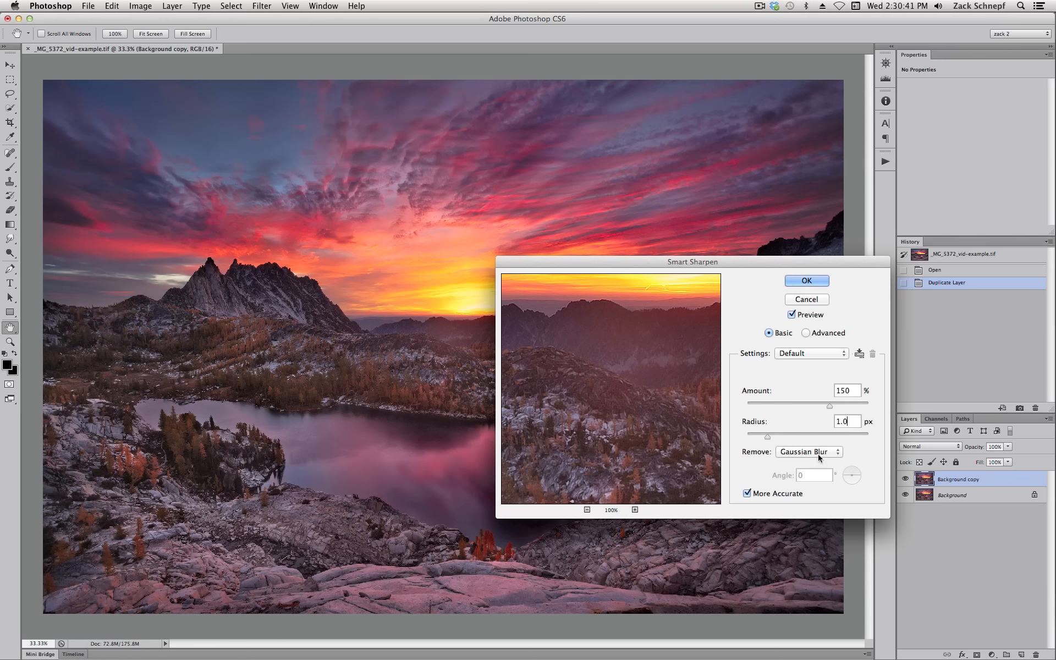
{"action": "mouse_move", "coordinate": [737, 267]}
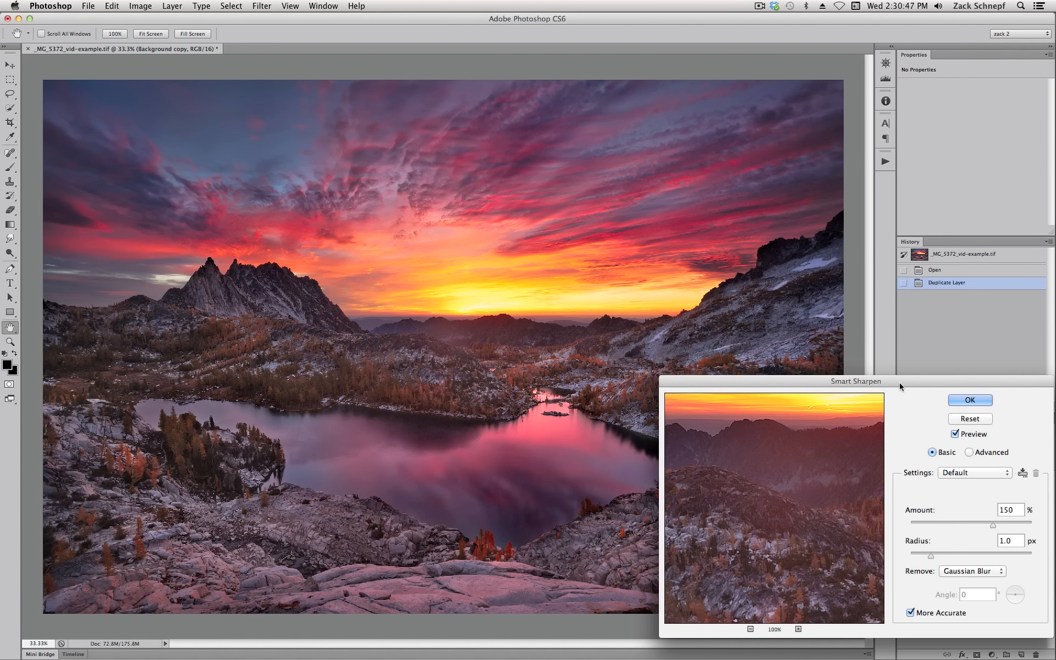
- Inspect the Smart Sharpen preview at full size on the photo's fine detail
{"action": "left_click", "coordinate": [968, 434]}
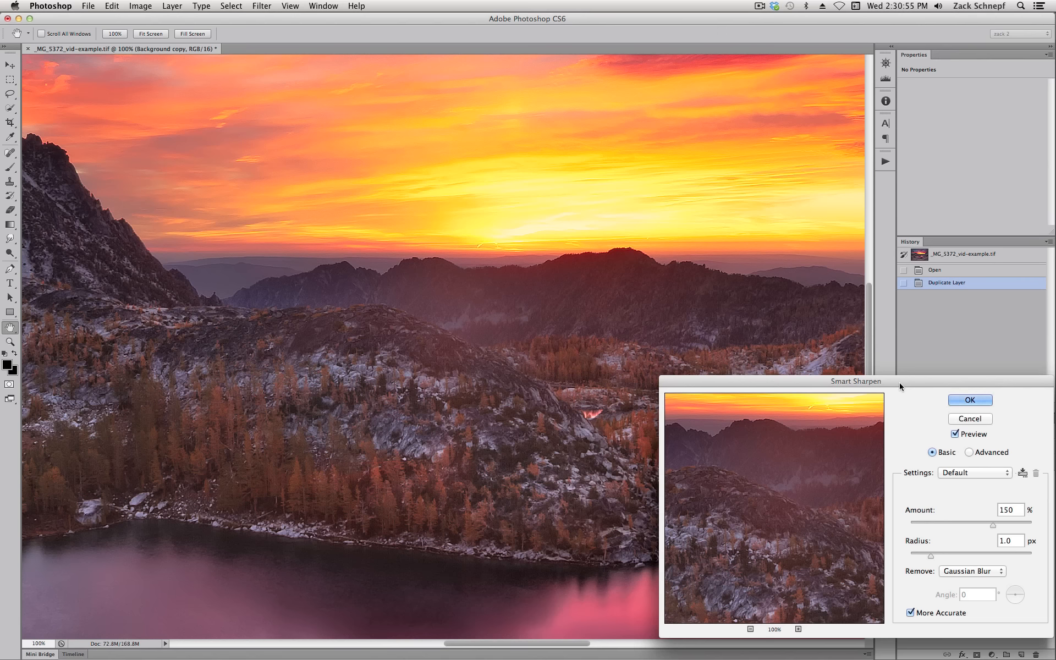
{"action": "mouse_move", "coordinate": [552, 376]}
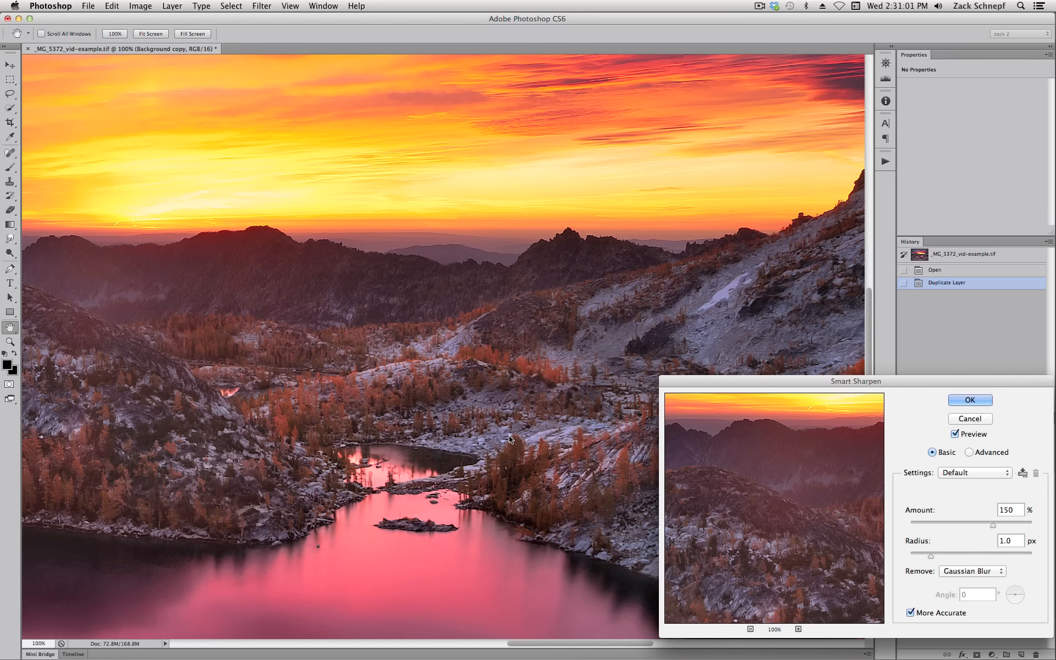
{"action": "mouse_move", "coordinate": [527, 373]}
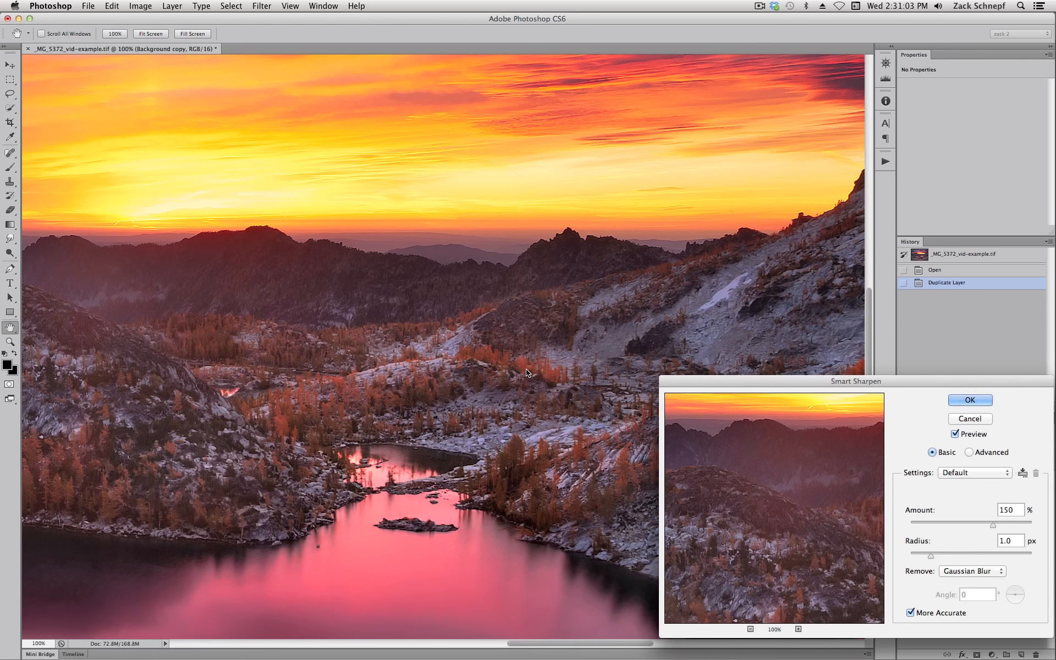
{"action": "mouse_move", "coordinate": [868, 380]}
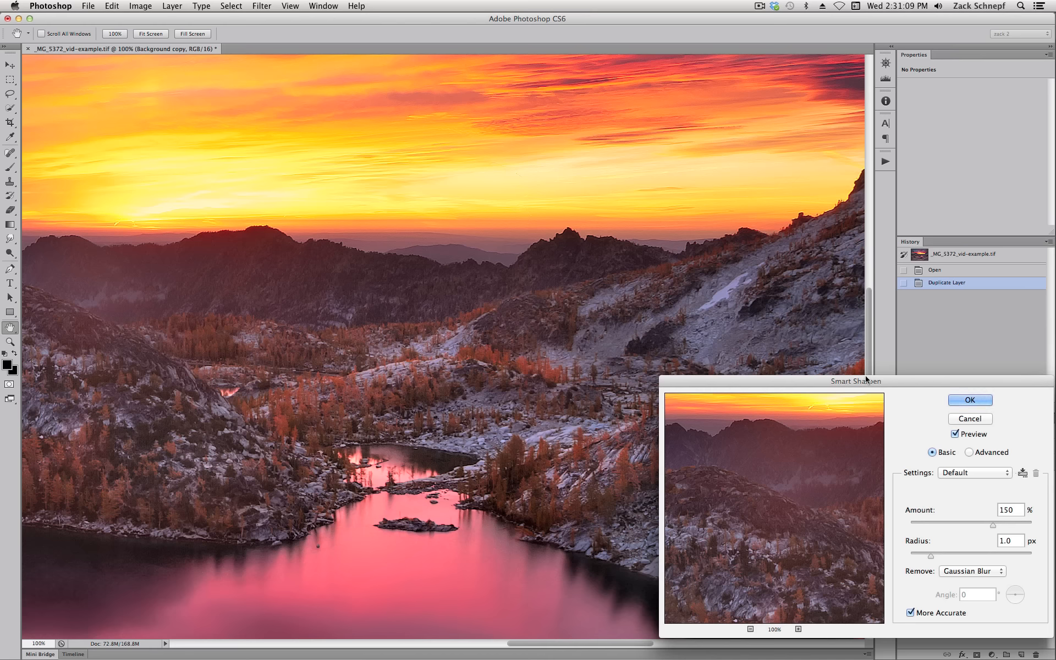
{"action": "mouse_move", "coordinate": [764, 539]}
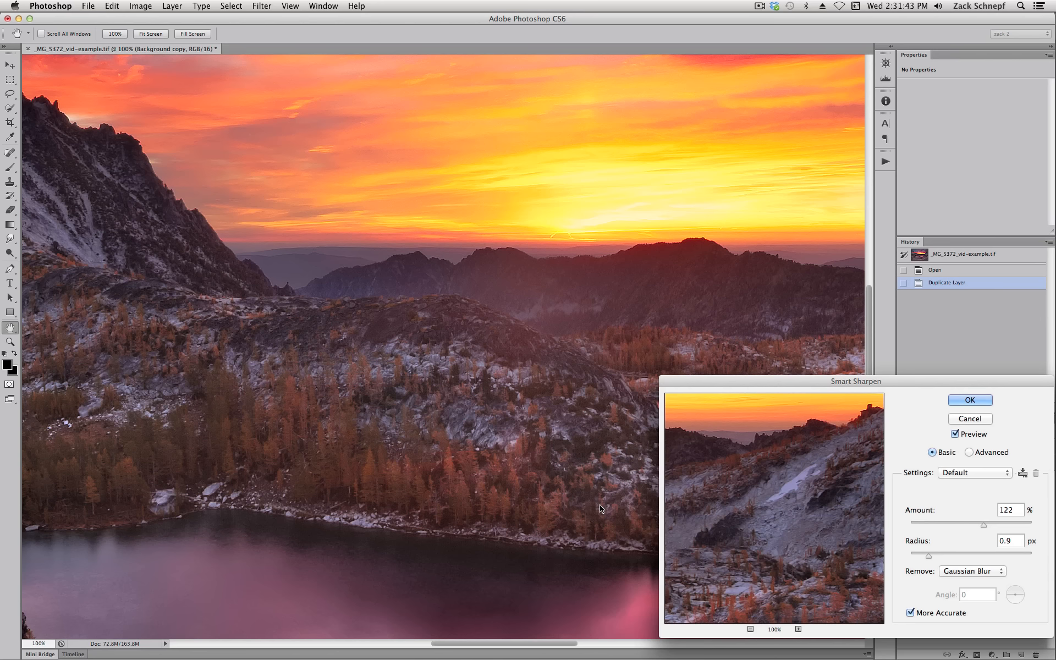
{"action": "mouse_move", "coordinate": [738, 470]}
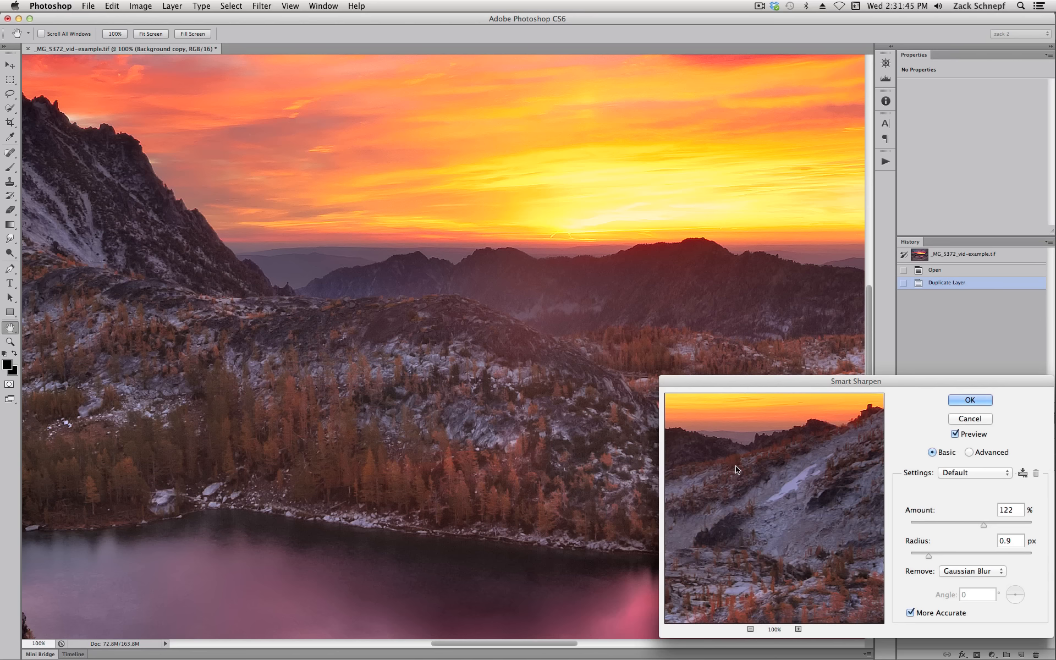
{"action": "mouse_move", "coordinate": [752, 479]}
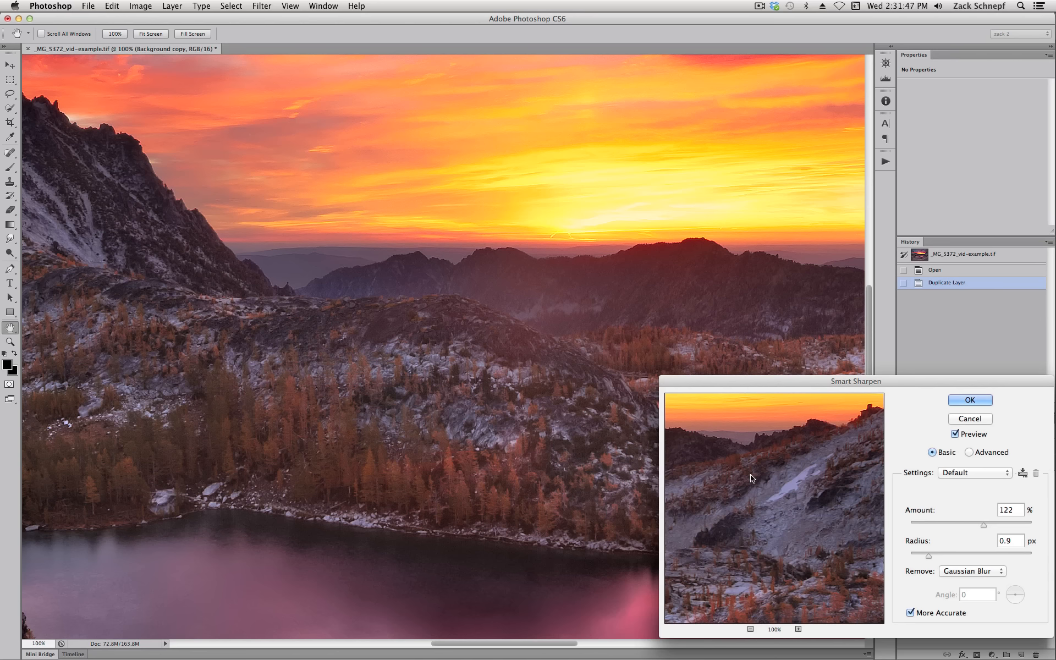
{"action": "mouse_move", "coordinate": [920, 375]}
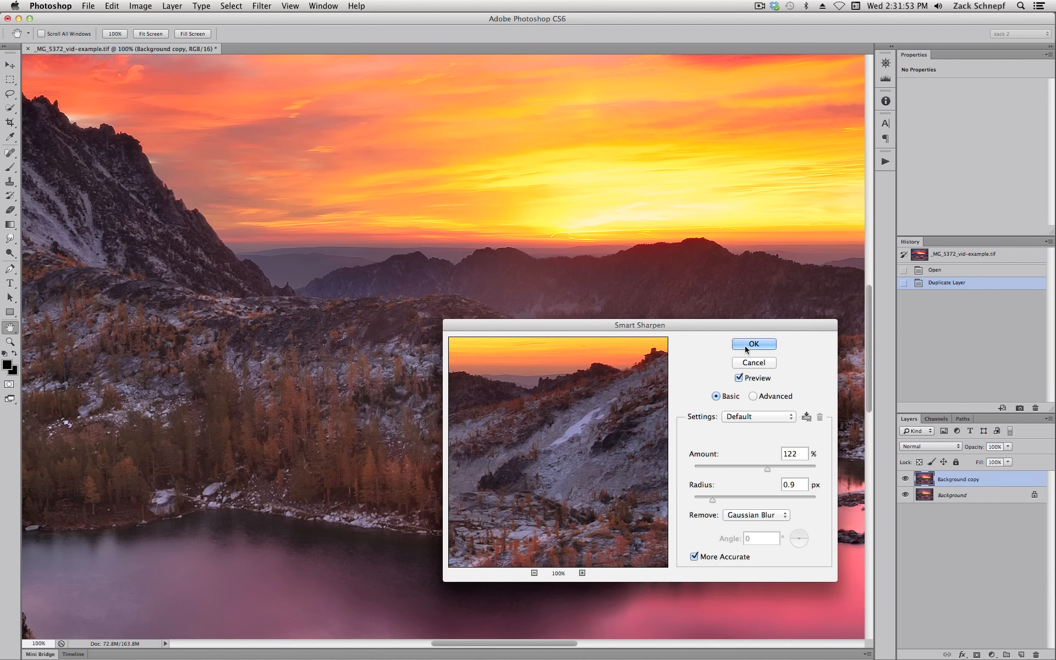
- Confirm Smart Sharpen at 122% and 0.9 px on the duplicate layer
{"action": "left_click", "coordinate": [753, 344]}
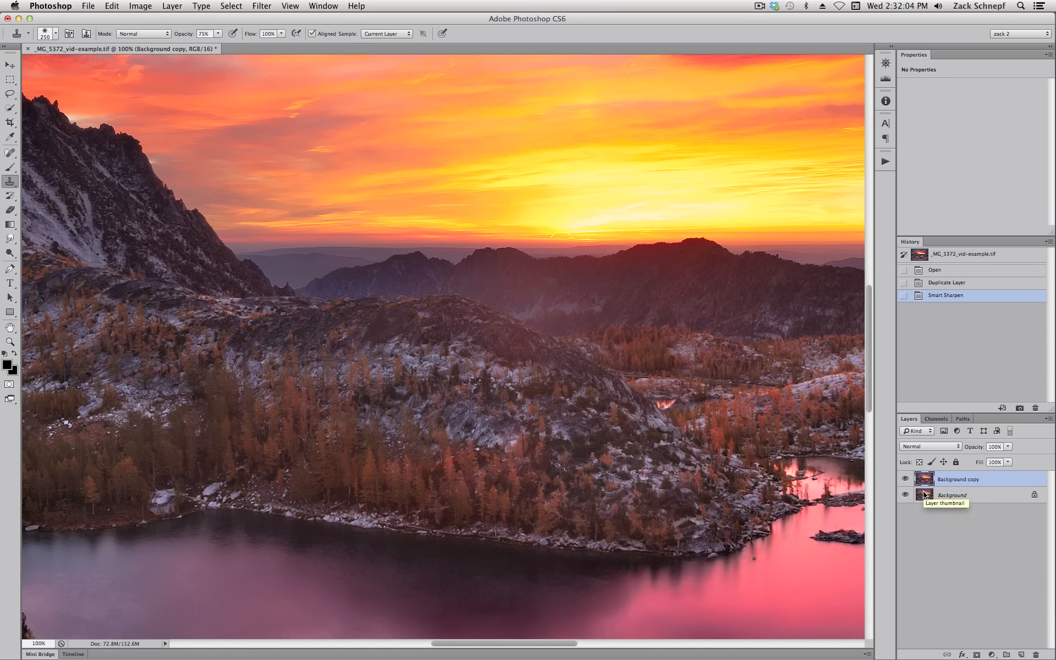
{"action": "mouse_move", "coordinate": [927, 481]}
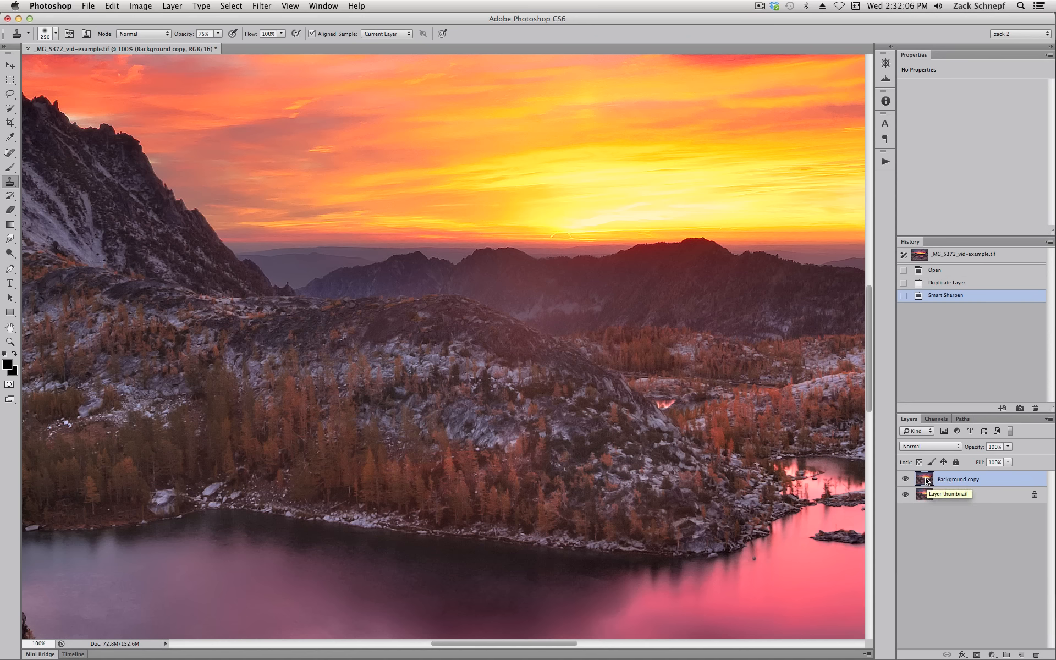
{"action": "mouse_move", "coordinate": [980, 640]}
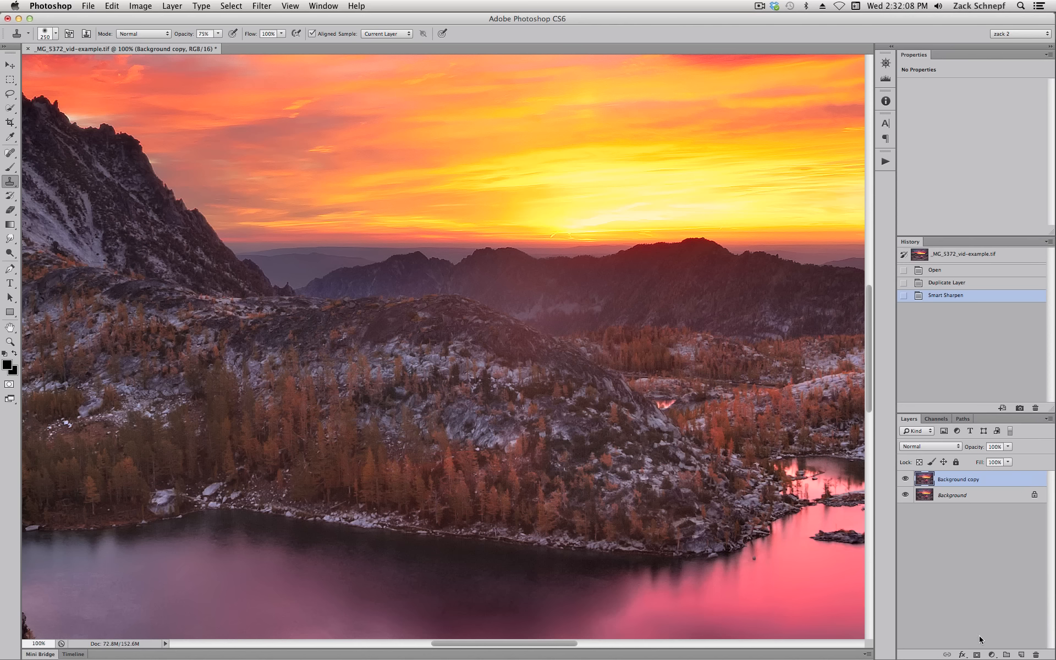
- Add a blank white layer mask to the sharpened duplicate layer
{"action": "left_click", "coordinate": [988, 654]}
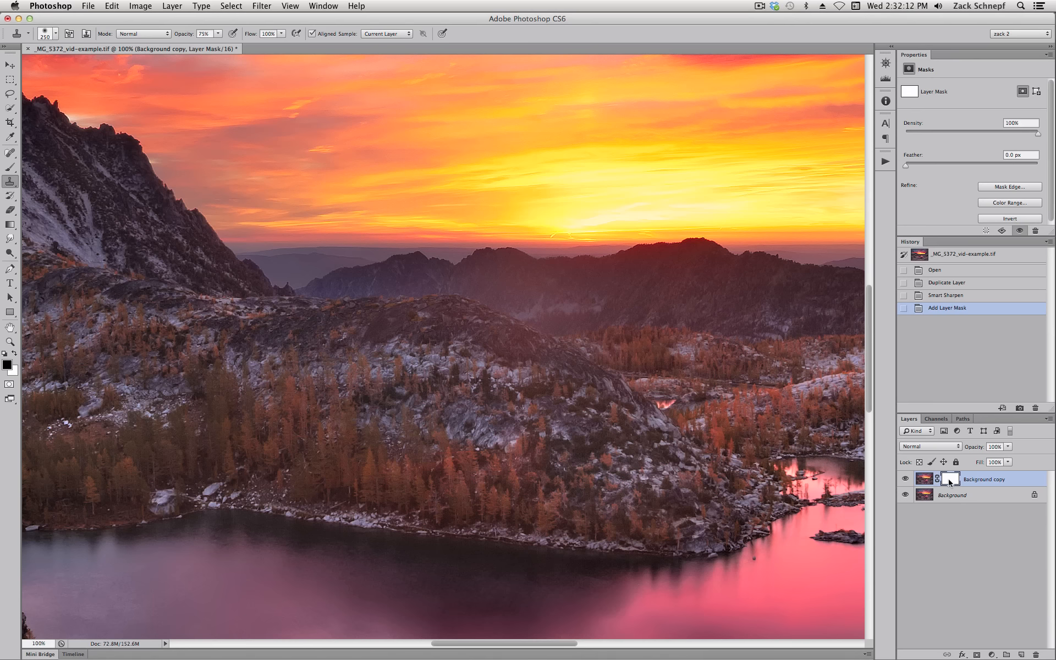
{"action": "mouse_move", "coordinate": [951, 479]}
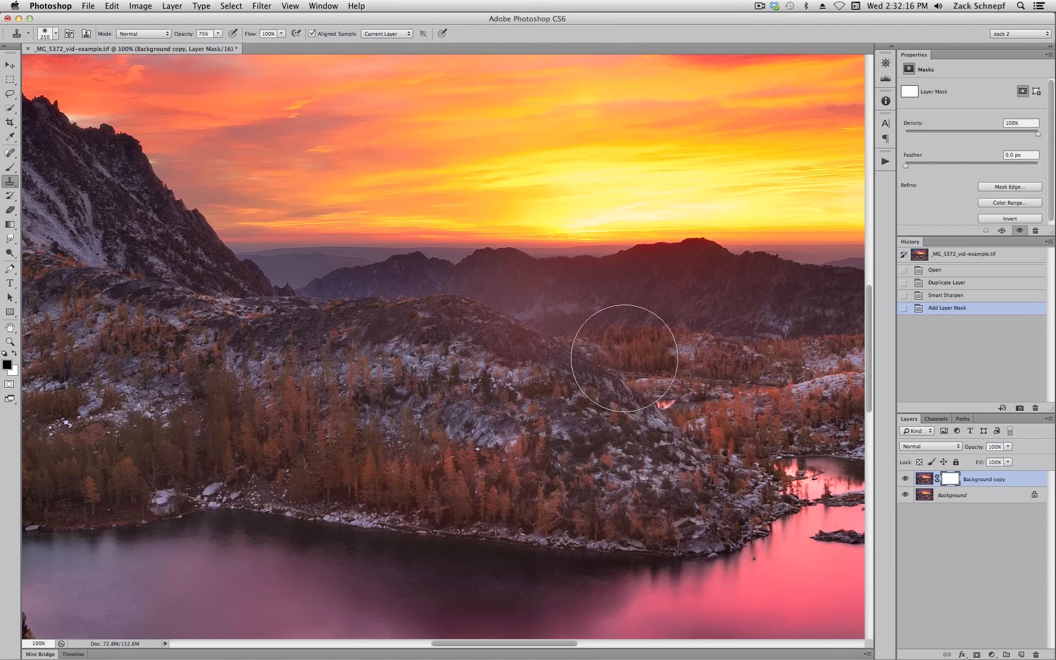
{"action": "mouse_move", "coordinate": [607, 250]}
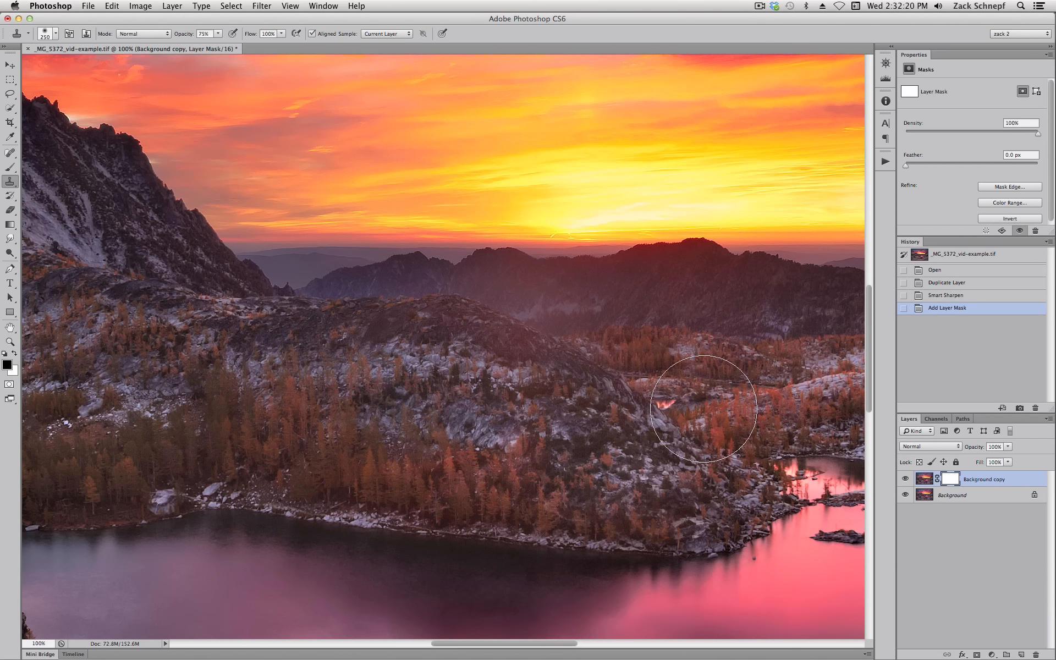
{"action": "mouse_move", "coordinate": [564, 205]}
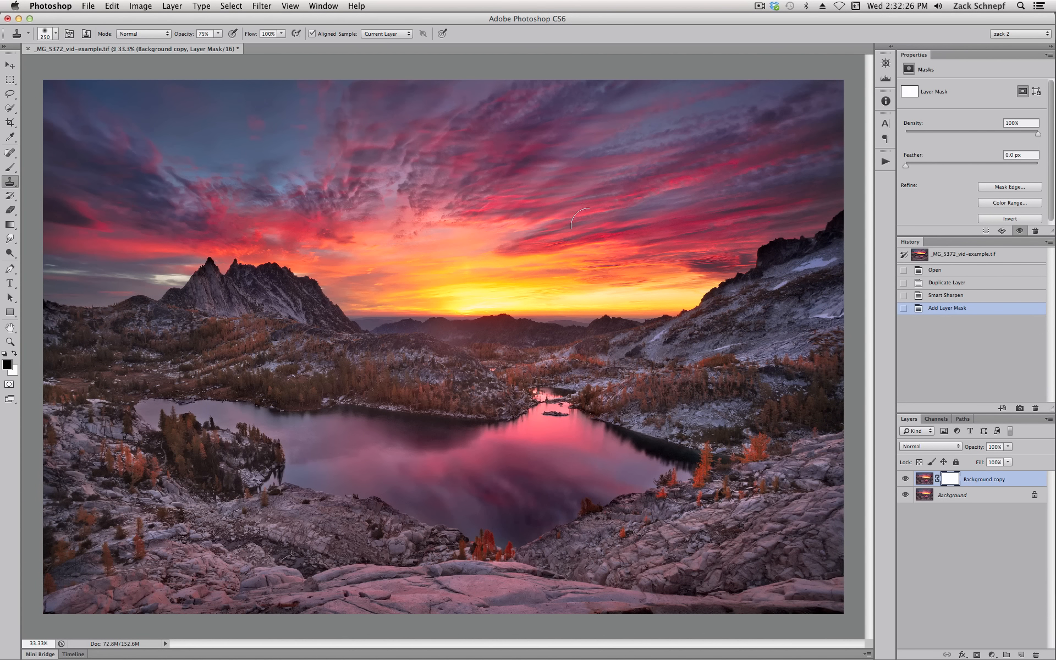
{"action": "mouse_move", "coordinate": [652, 287]}
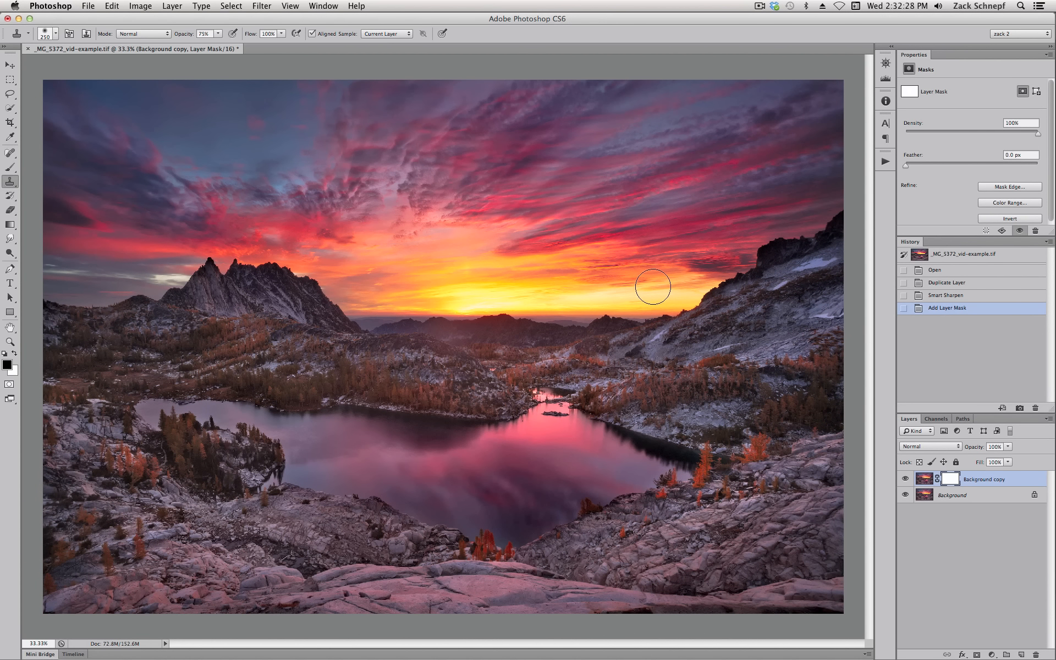
{"action": "mouse_move", "coordinate": [622, 263]}
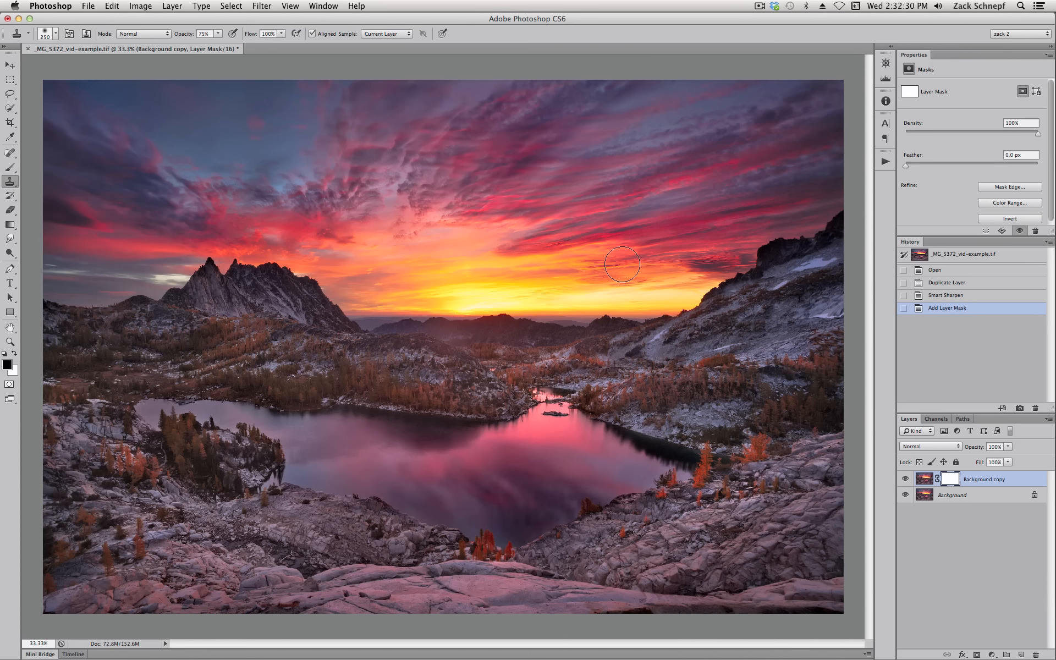
{"action": "mouse_move", "coordinate": [398, 370]}
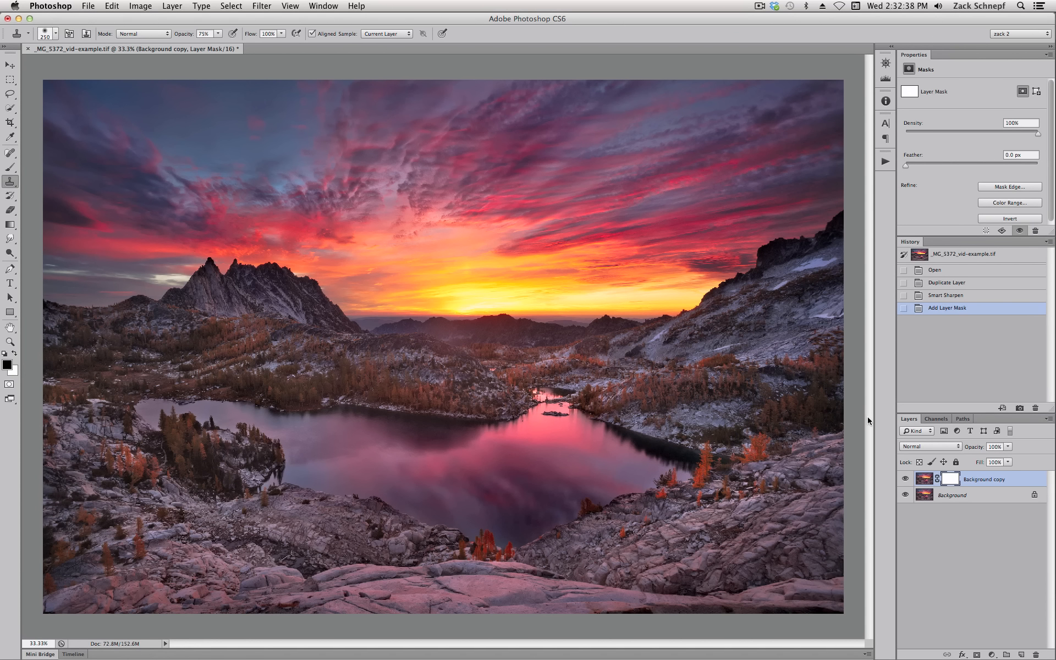
{"action": "mouse_move", "coordinate": [950, 479]}
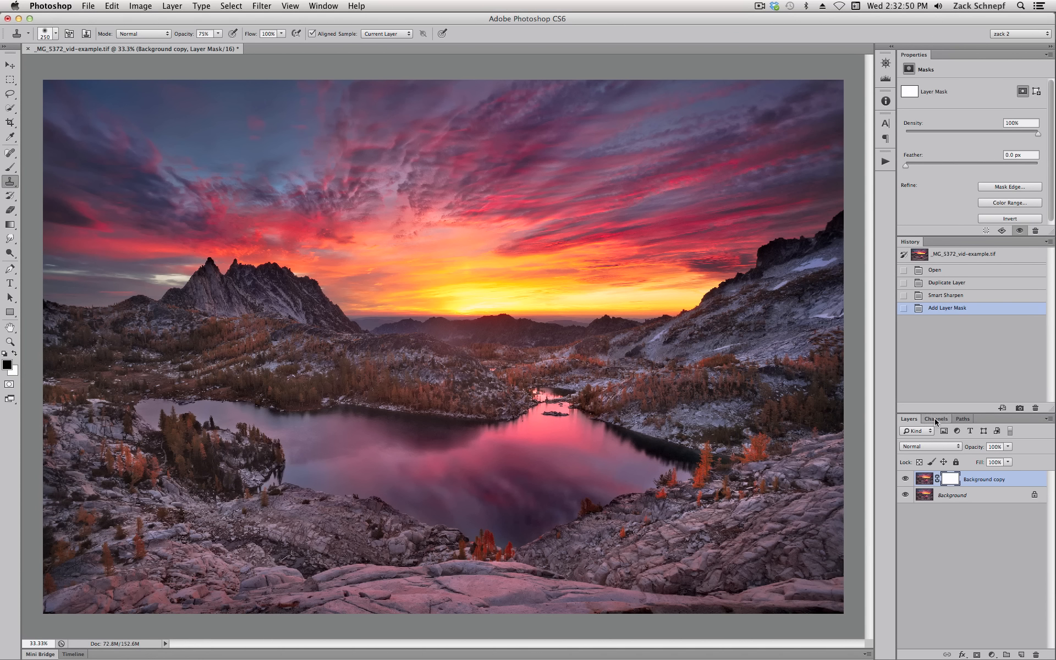
{"action": "left_click", "coordinate": [936, 418]}
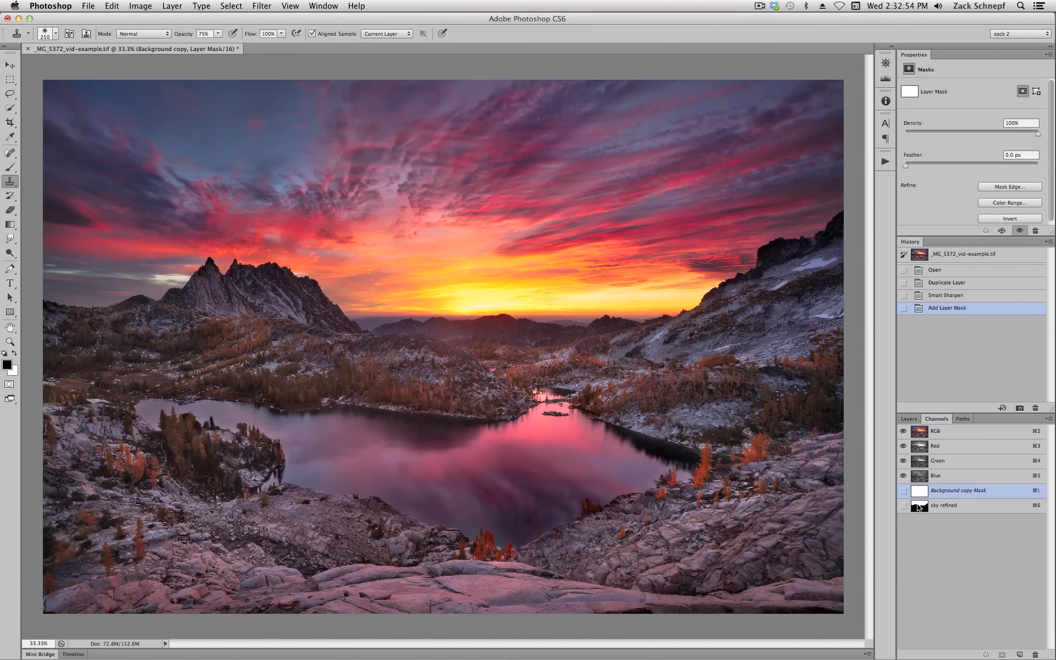
{"action": "left_click", "coordinate": [943, 505]}
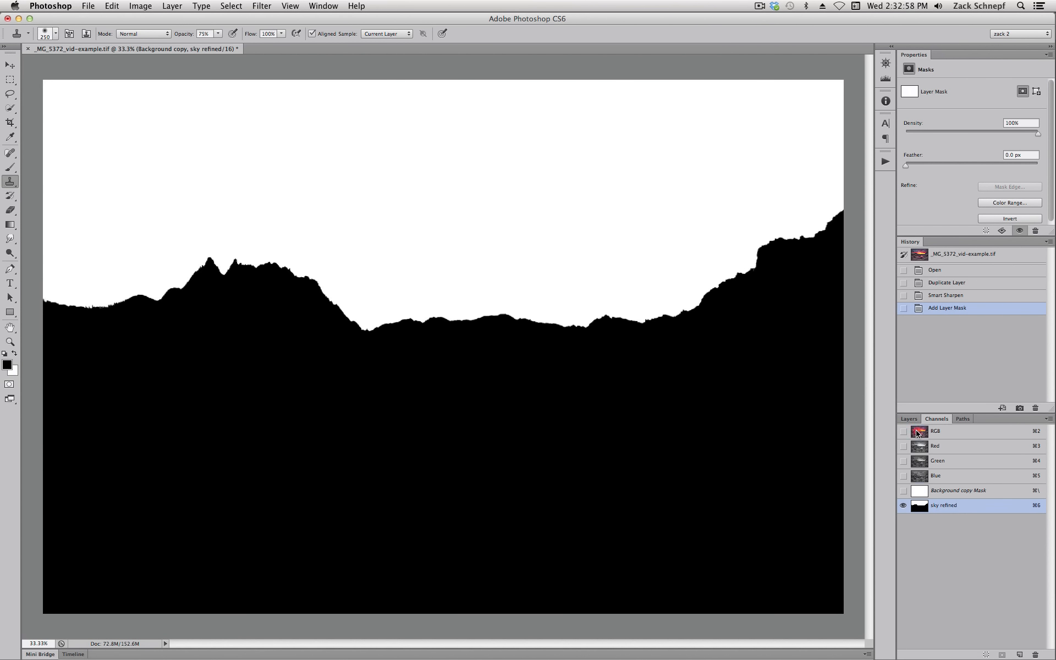
{"action": "left_click", "coordinate": [909, 418]}
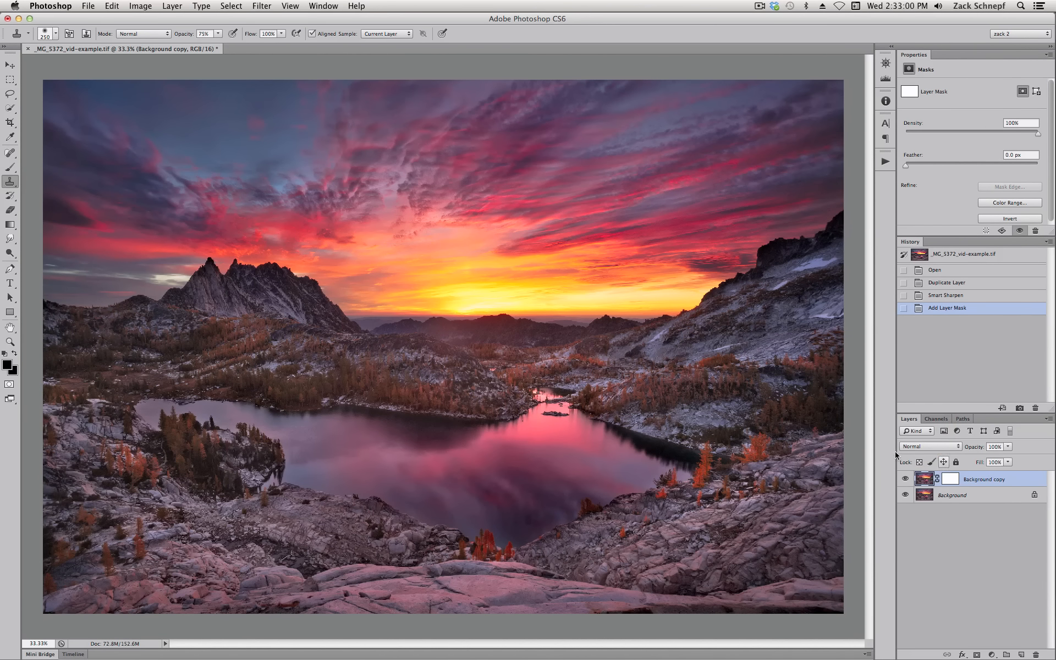
- Load the saved 'sky refined' channel as a selection outlining the sky
{"action": "left_click", "coordinate": [232, 5]}
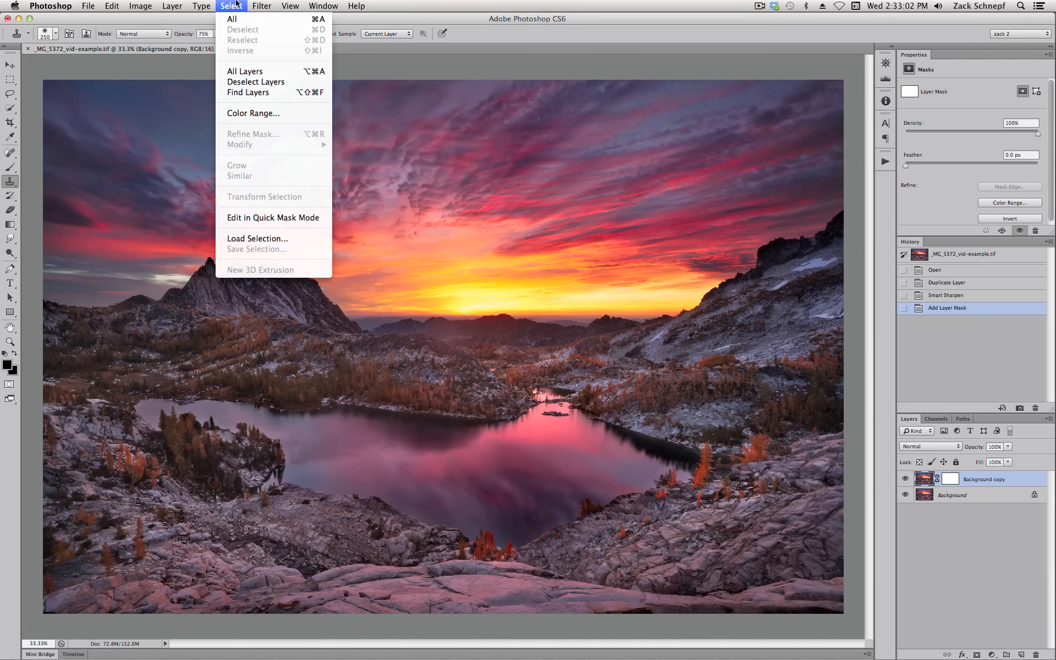
{"action": "left_click", "coordinate": [256, 238]}
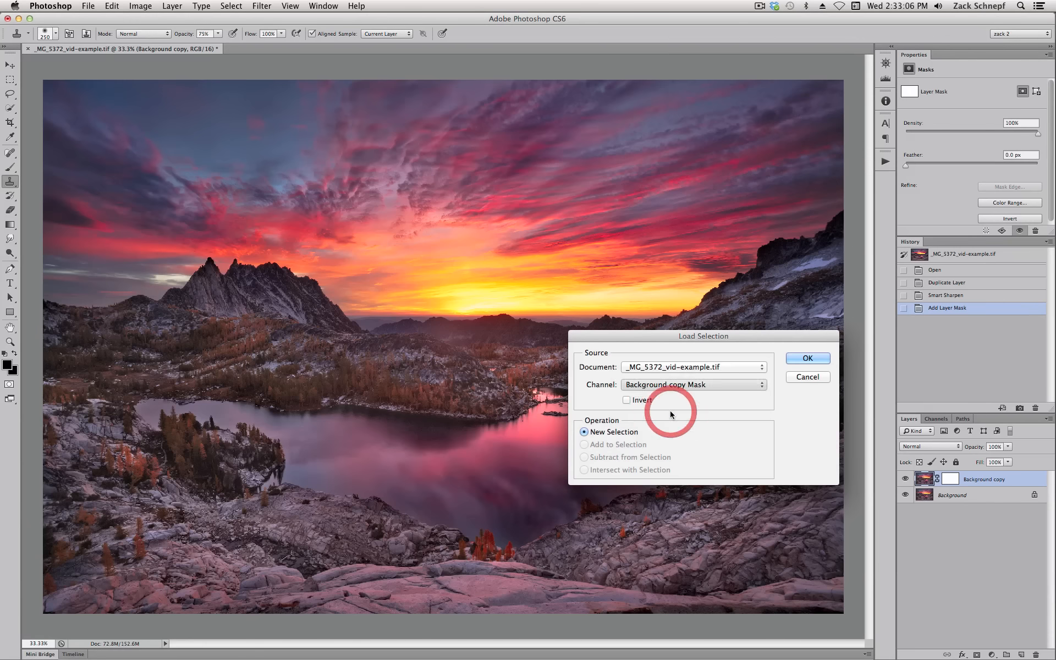
{"action": "left_click", "coordinate": [807, 358]}
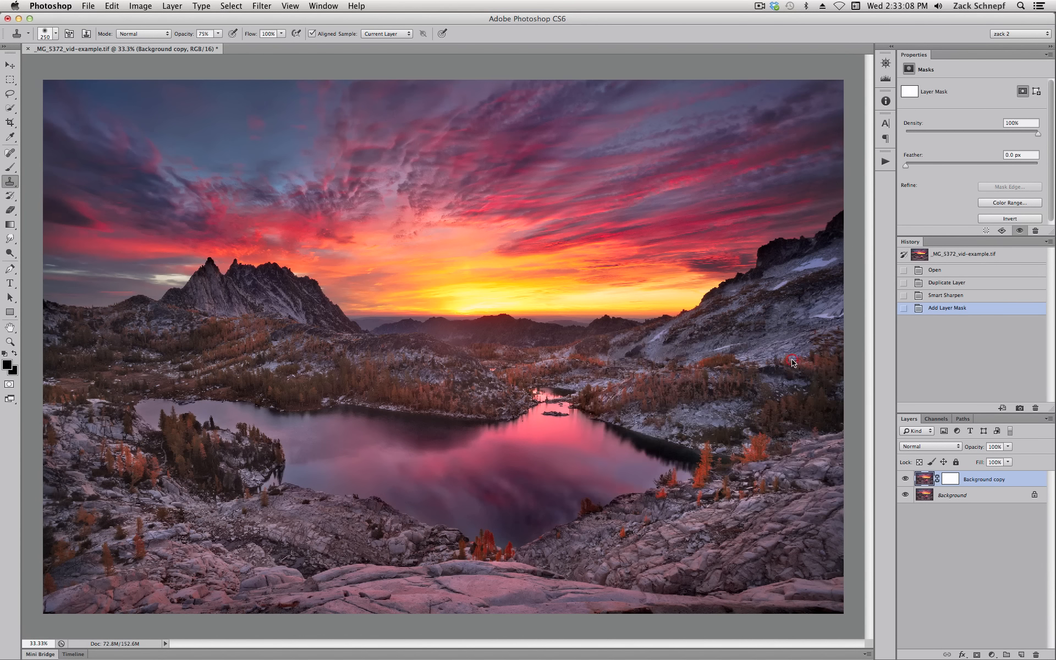
{"action": "left_click", "coordinate": [950, 479]}
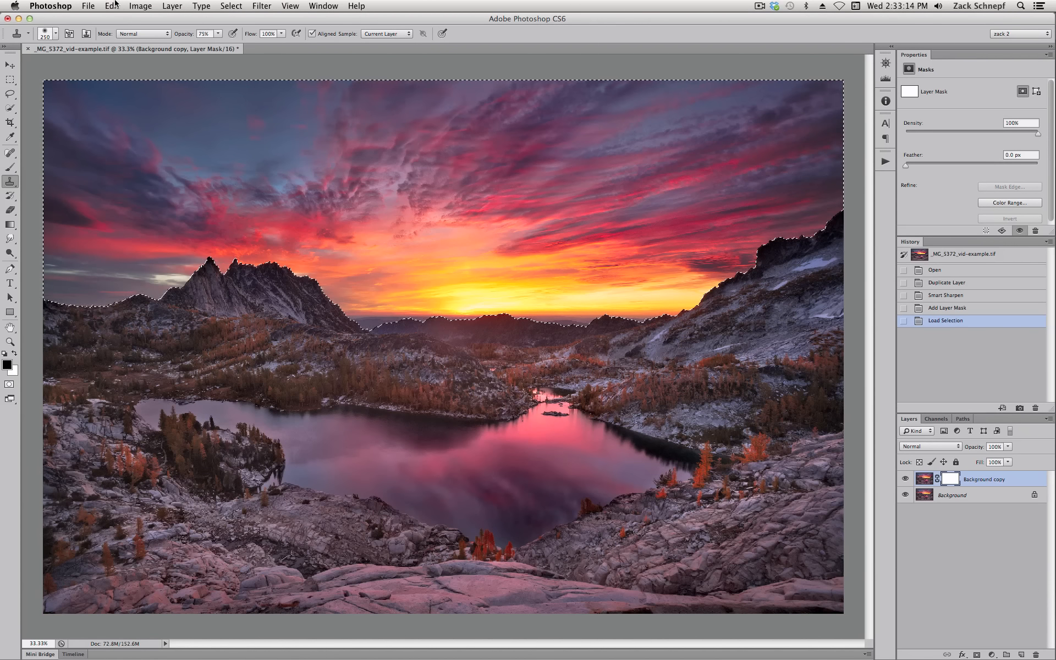
- Fill the selected sky area of the layer mask with black via Edit > Fill
{"action": "left_click", "coordinate": [112, 7]}
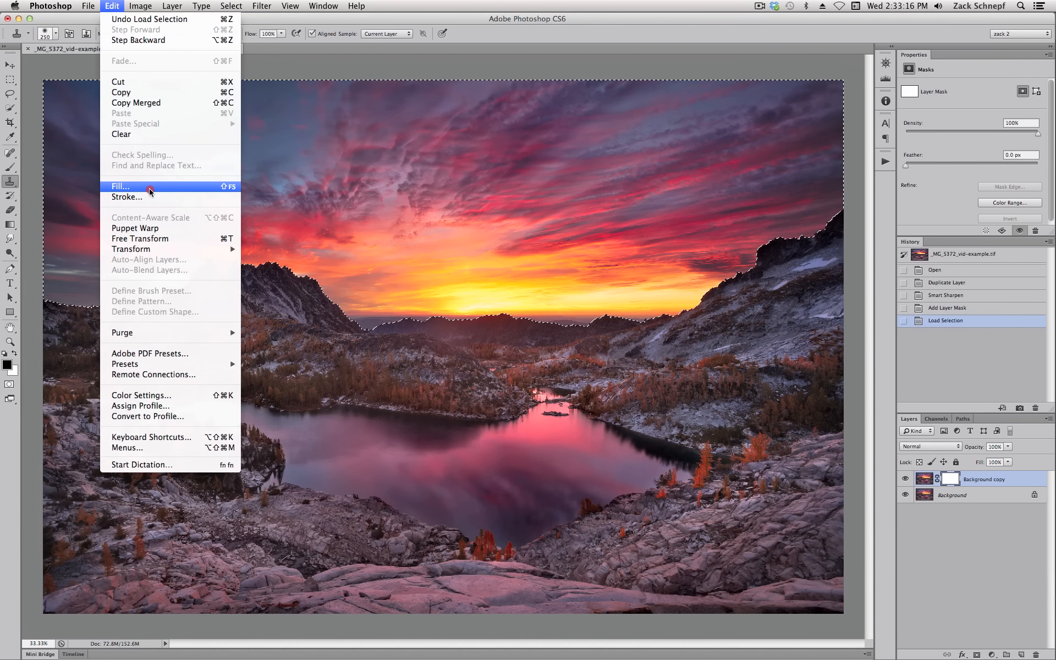
{"action": "left_click", "coordinate": [121, 187]}
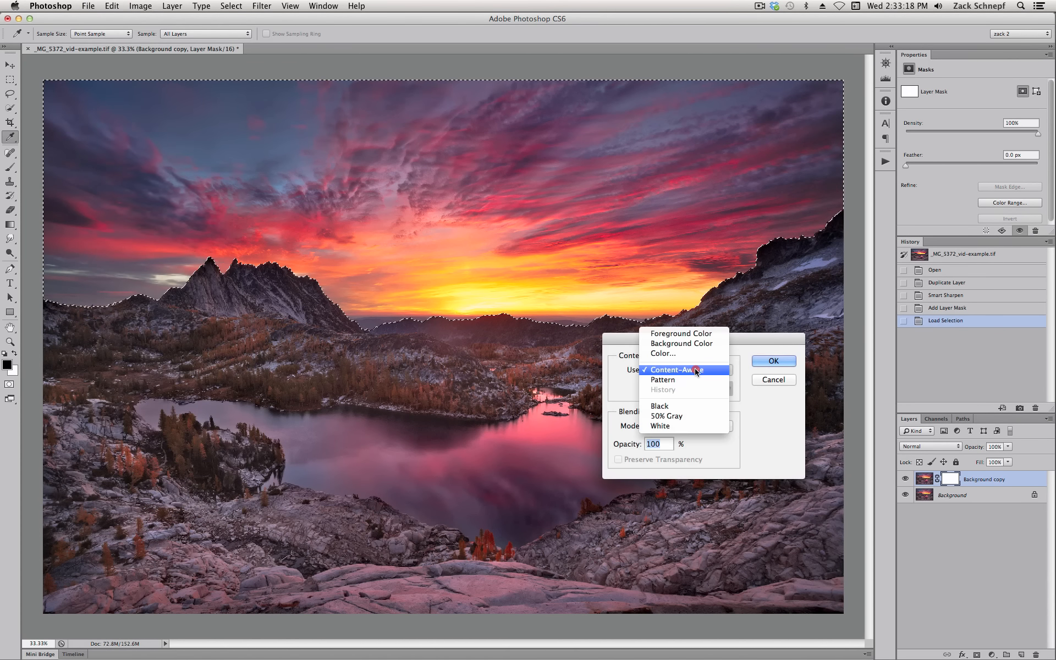
{"action": "left_click", "coordinate": [659, 406]}
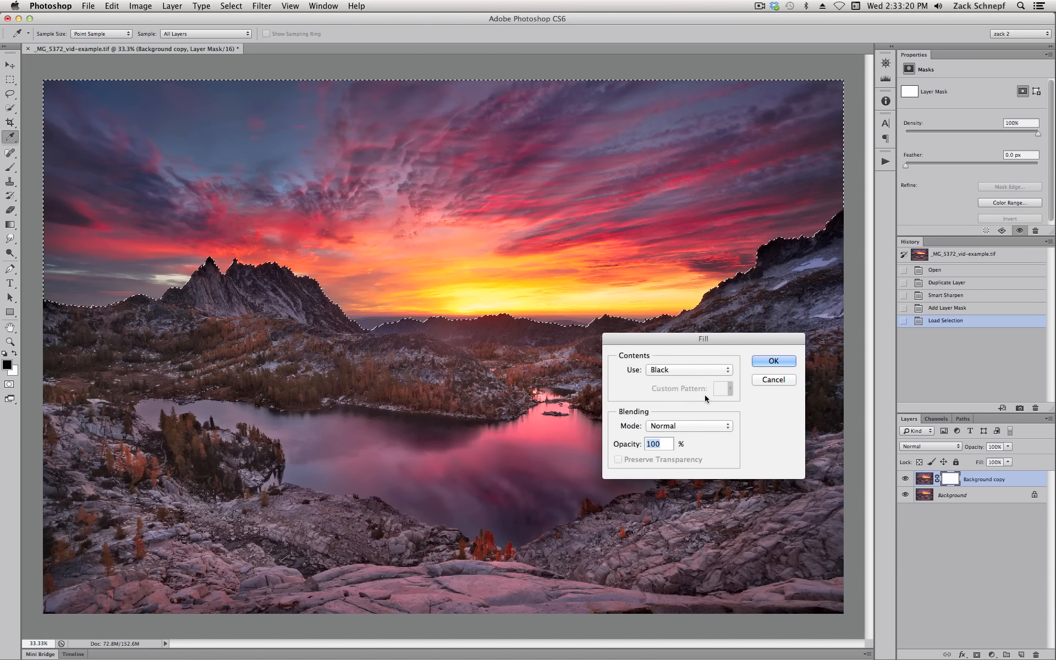
{"action": "left_click", "coordinate": [773, 361]}
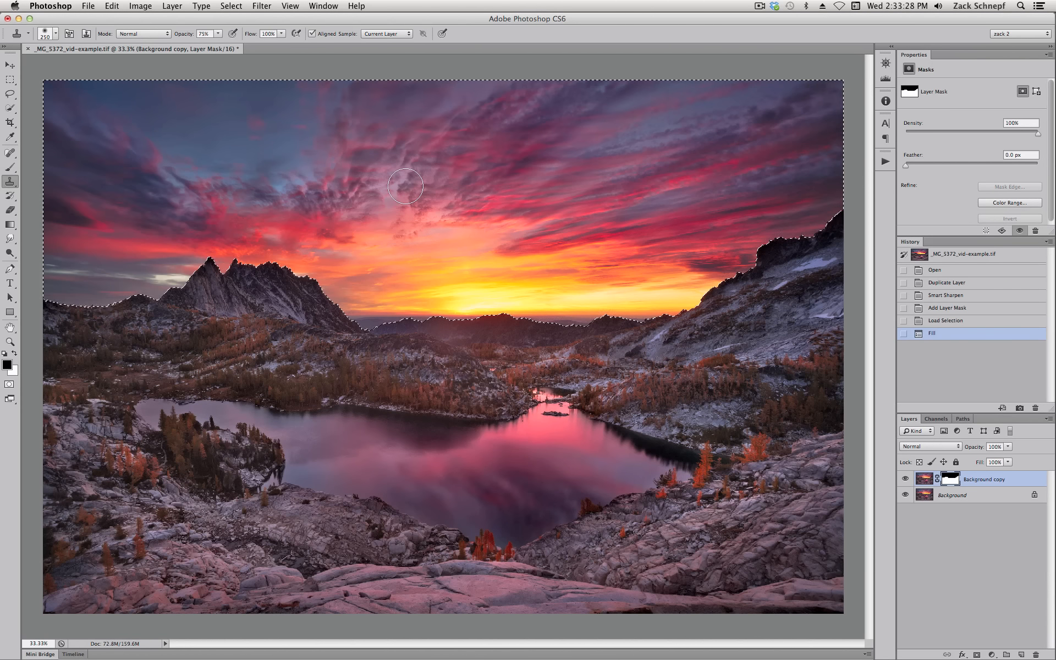
{"action": "mouse_move", "coordinate": [460, 236]}
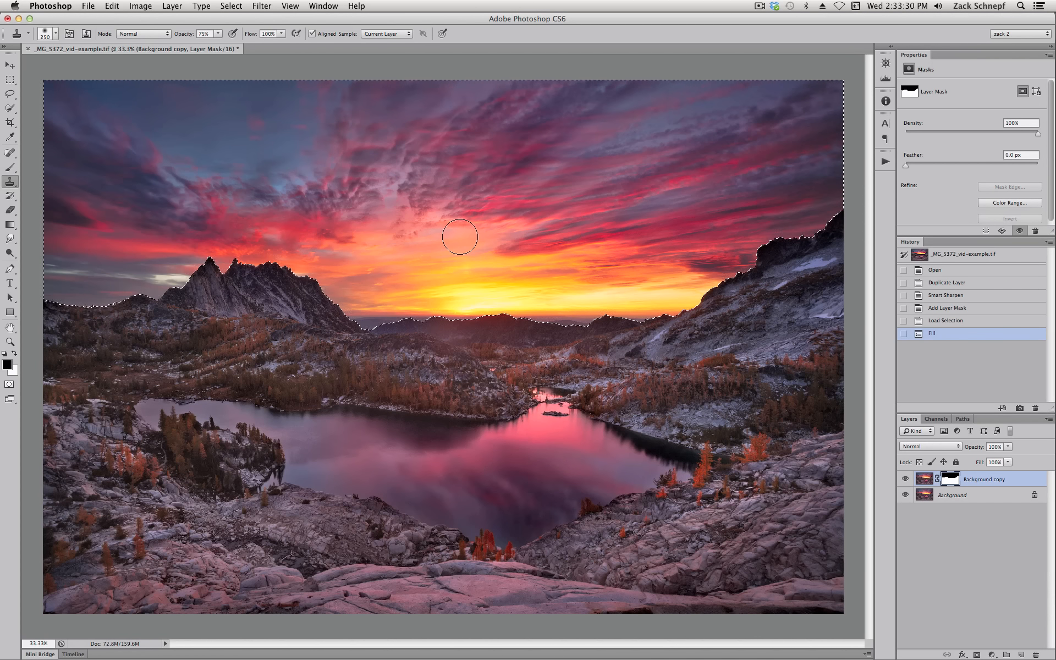
{"action": "mouse_move", "coordinate": [145, 183]}
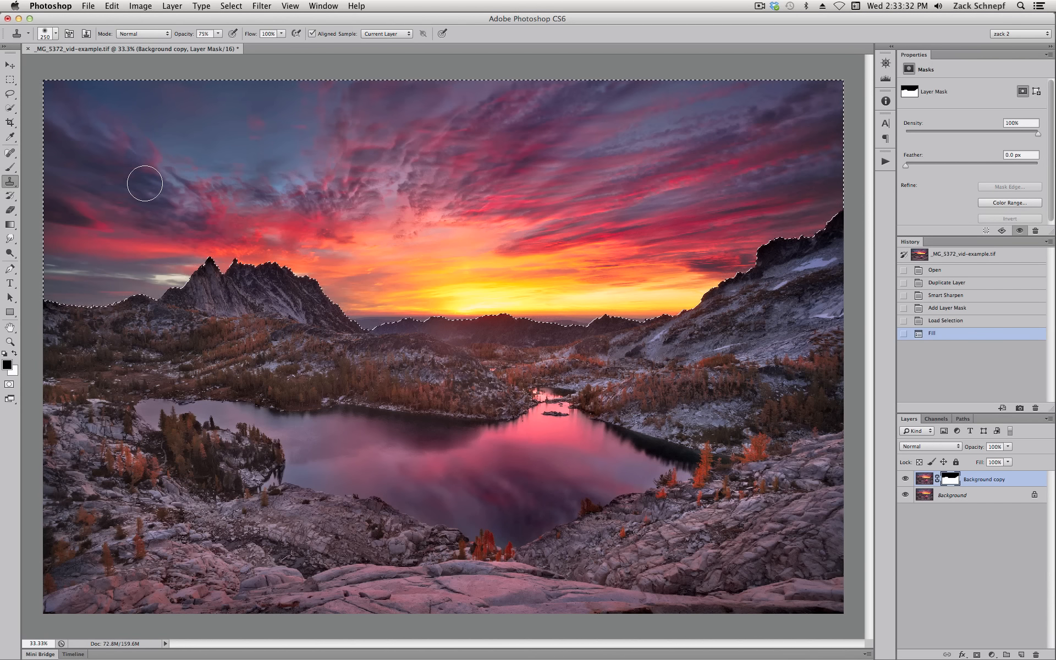
{"action": "mouse_move", "coordinate": [464, 229]}
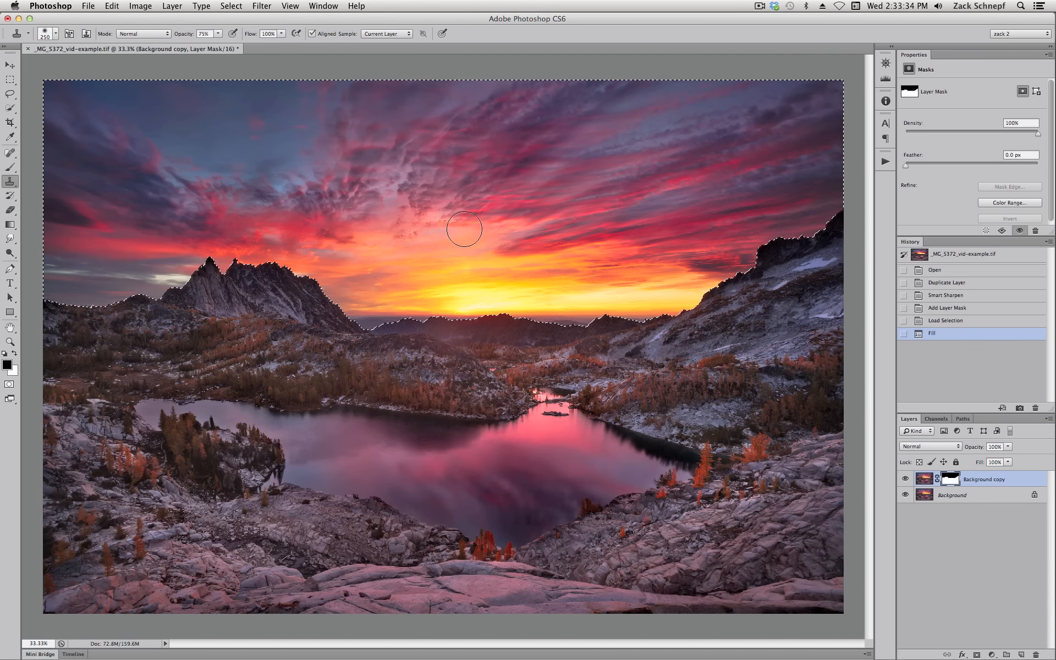
{"action": "mouse_move", "coordinate": [524, 163]}
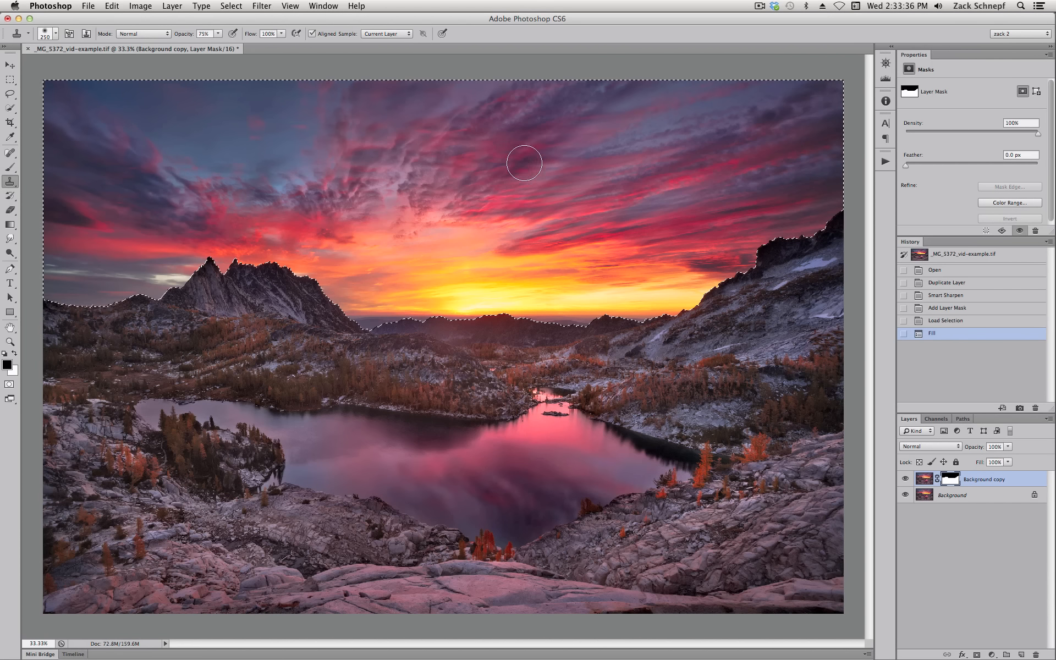
{"action": "mouse_move", "coordinate": [493, 165]}
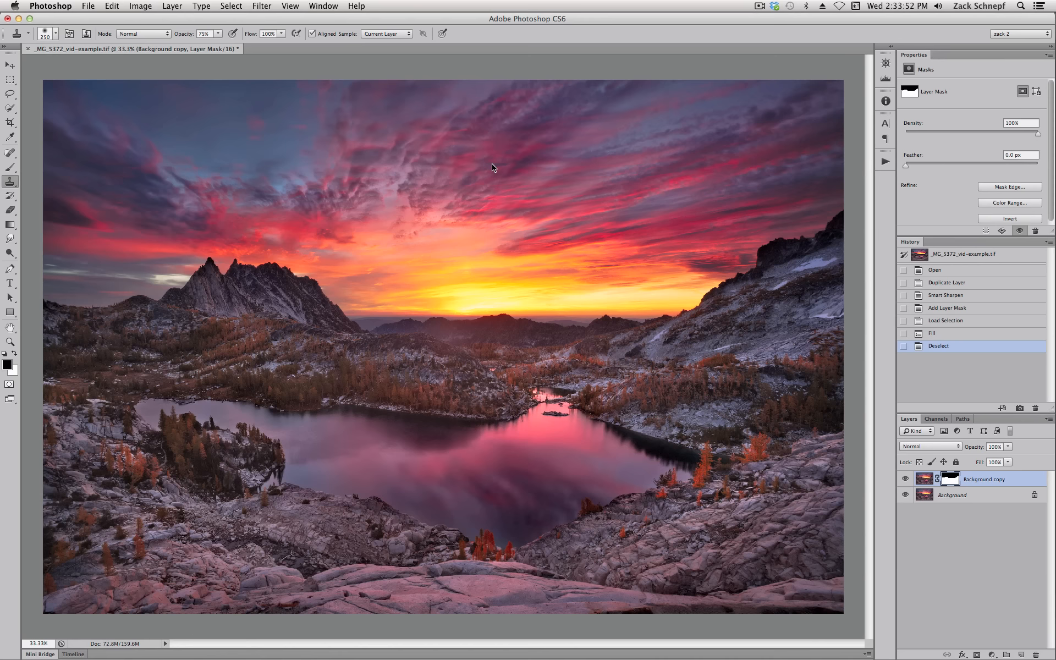
{"action": "mouse_move", "coordinate": [604, 444]}
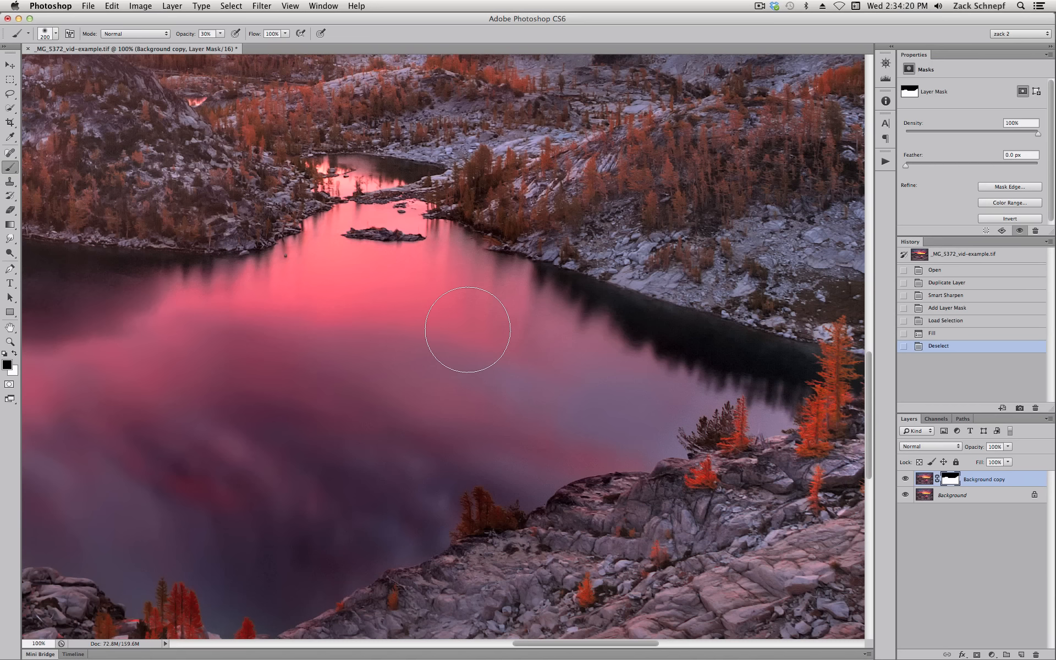
{"action": "mouse_move", "coordinate": [470, 290]}
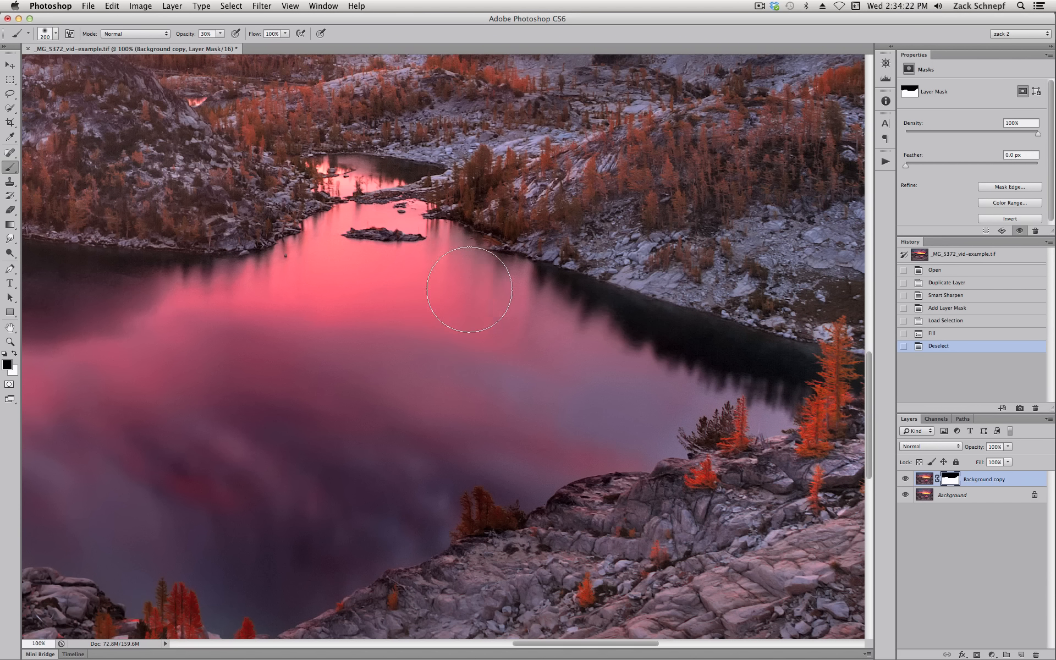
{"action": "mouse_move", "coordinate": [451, 290]}
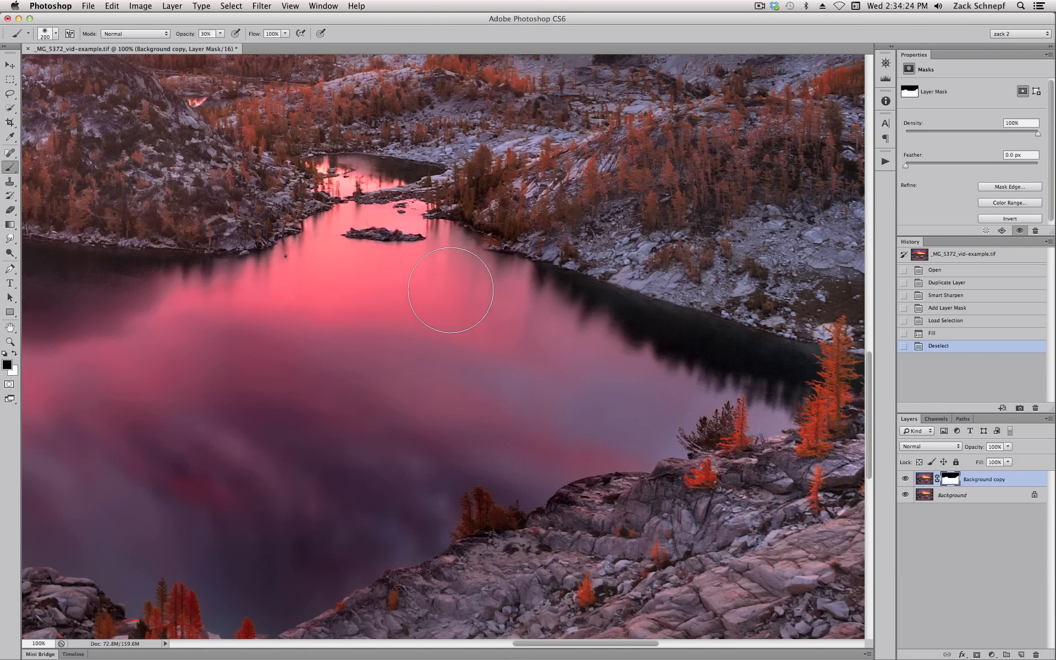
{"action": "mouse_move", "coordinate": [512, 314]}
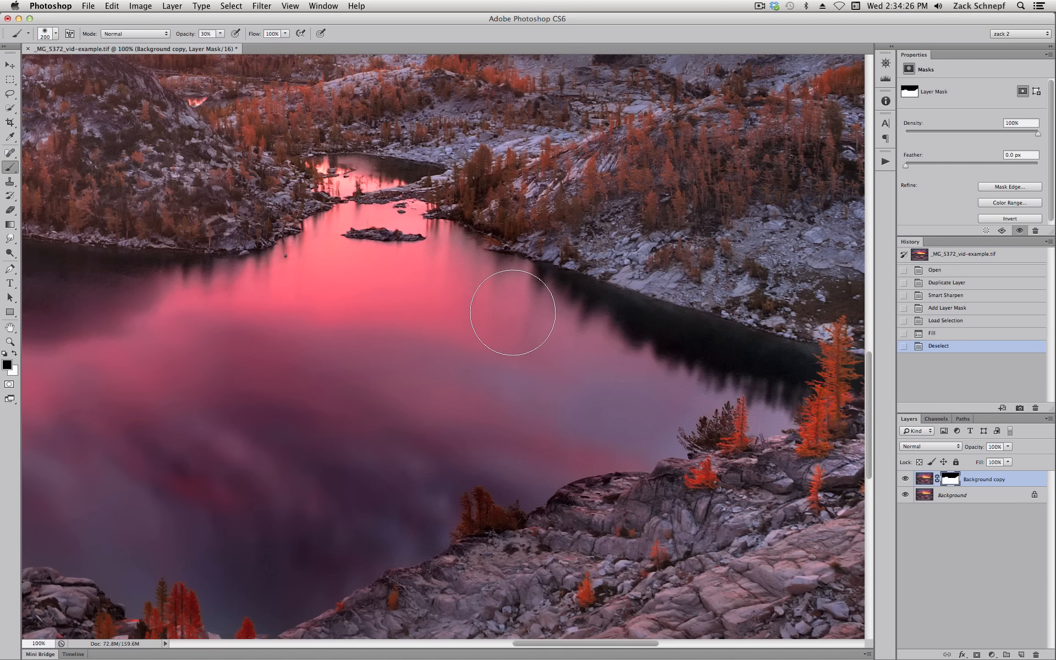
{"action": "mouse_move", "coordinate": [403, 273]}
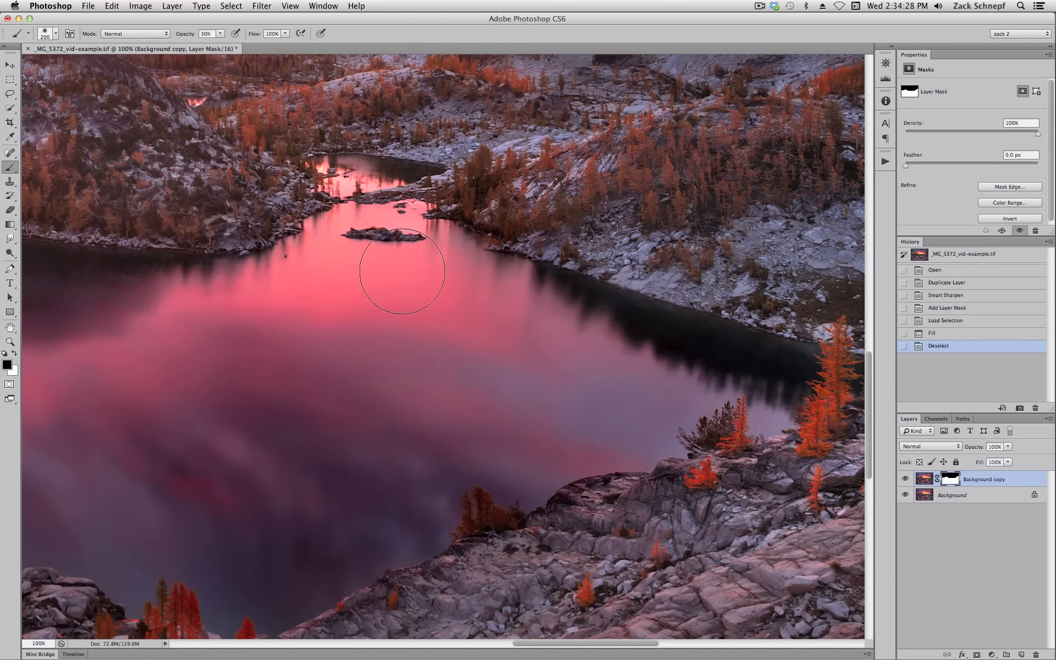
{"action": "mouse_move", "coordinate": [411, 323]}
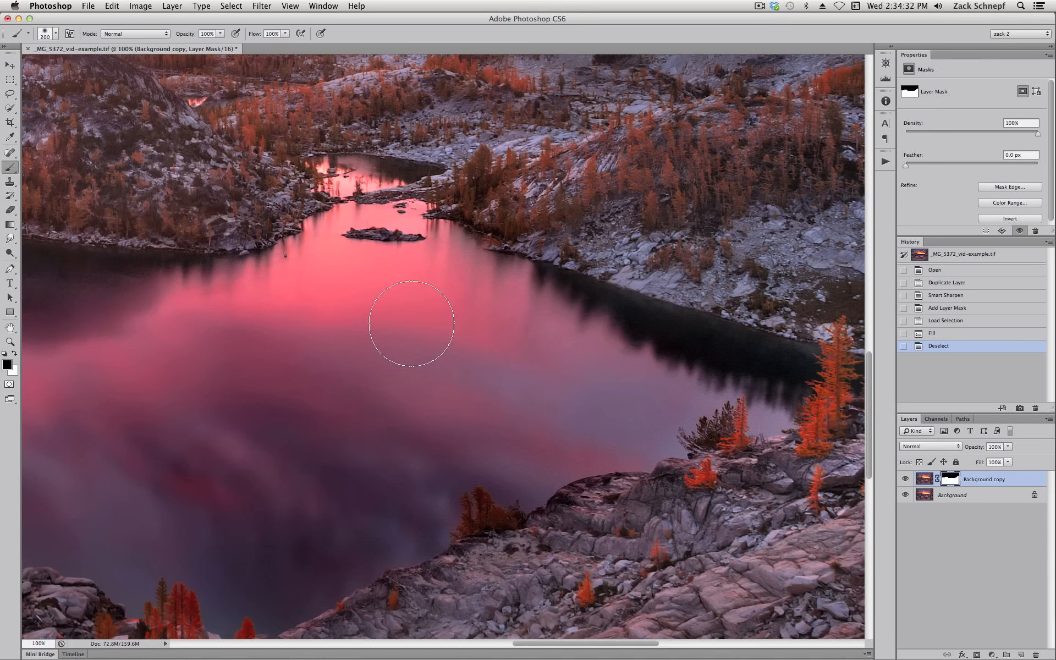
{"action": "mouse_move", "coordinate": [551, 340]}
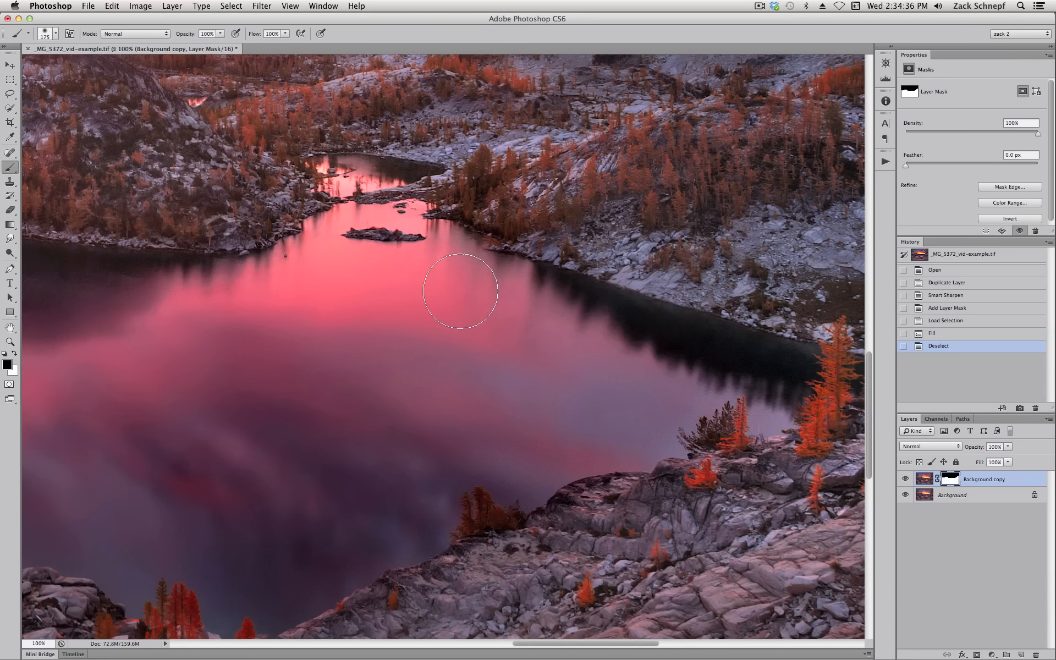
{"action": "mouse_move", "coordinate": [444, 275]}
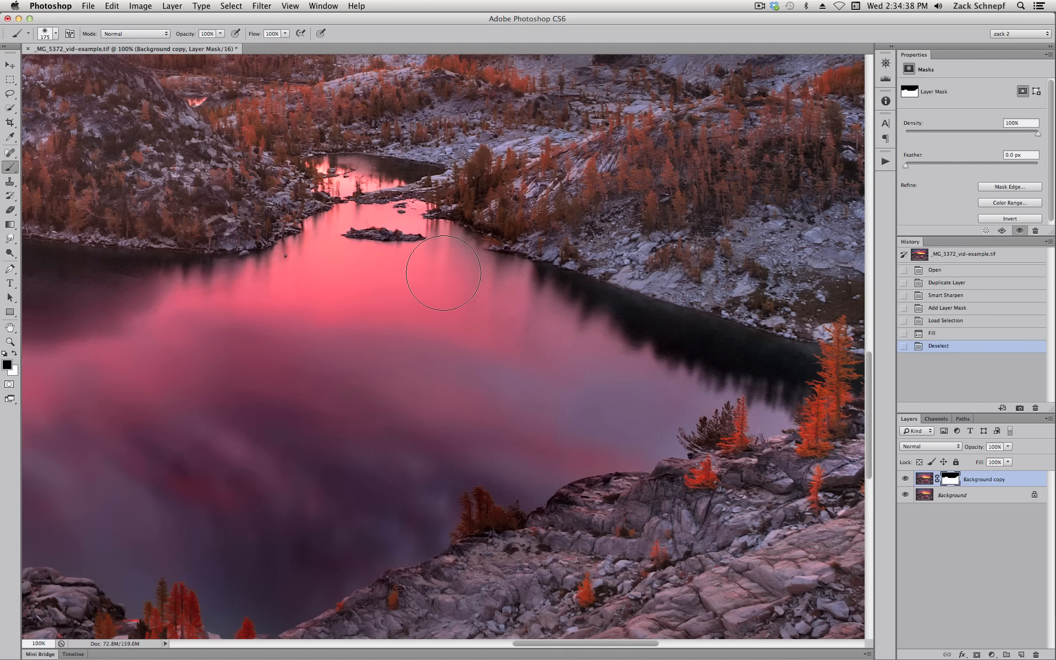
{"action": "mouse_move", "coordinate": [583, 321]}
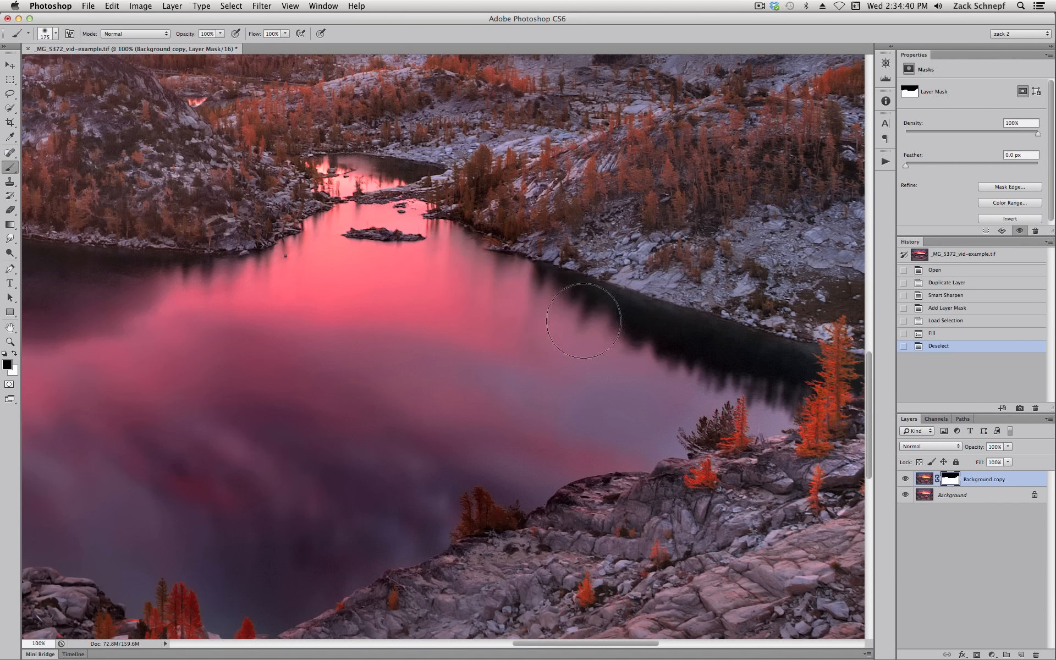
{"action": "mouse_move", "coordinate": [772, 404]}
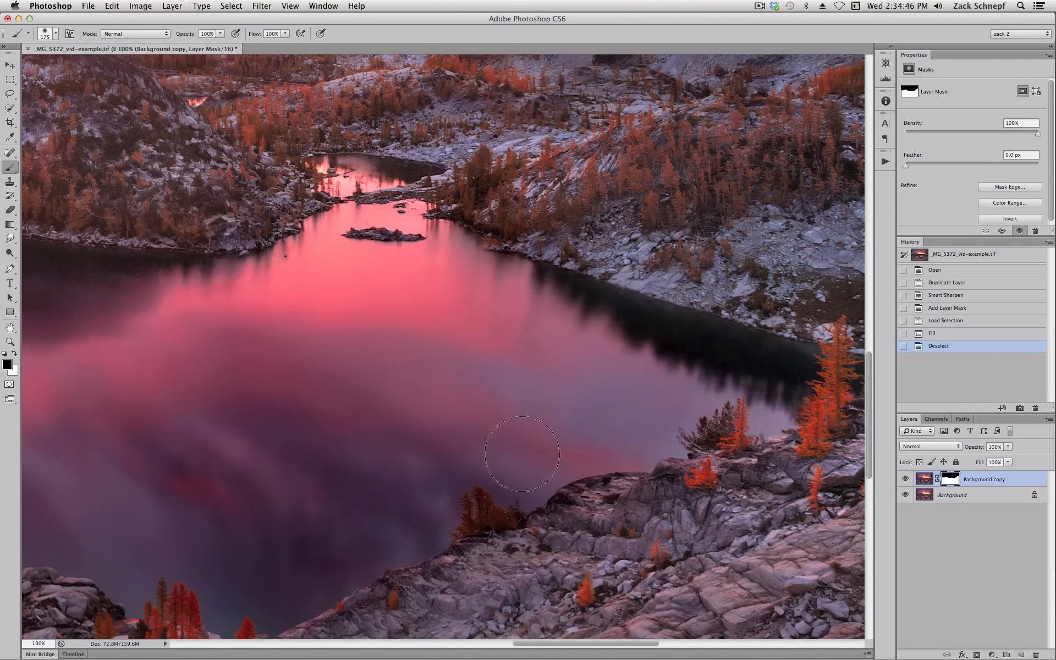
{"action": "mouse_move", "coordinate": [472, 283]}
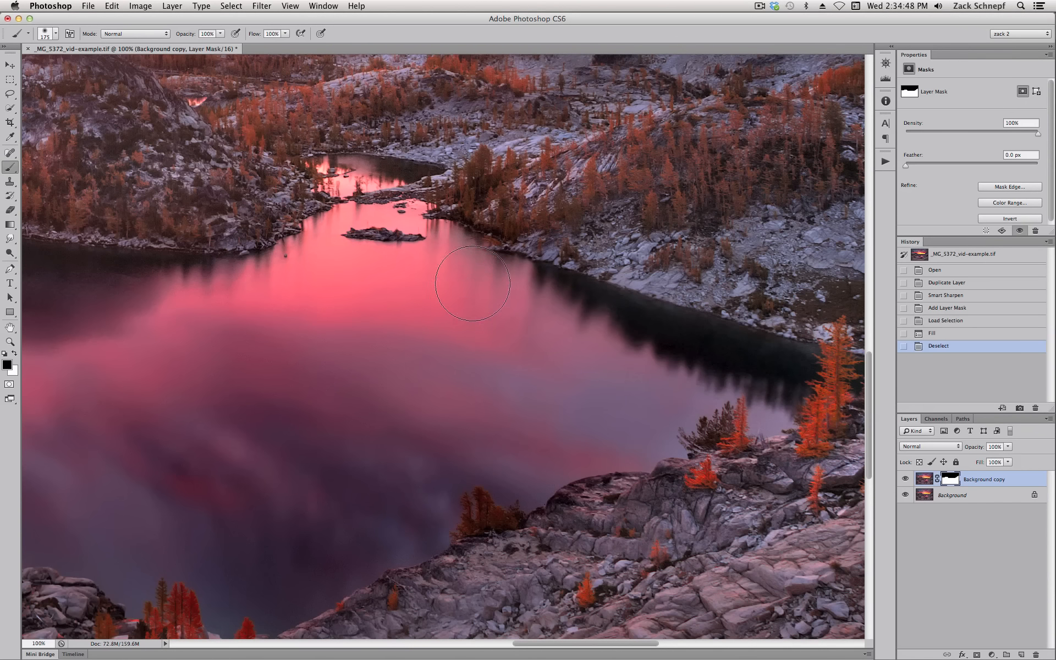
{"action": "mouse_move", "coordinate": [199, 292]}
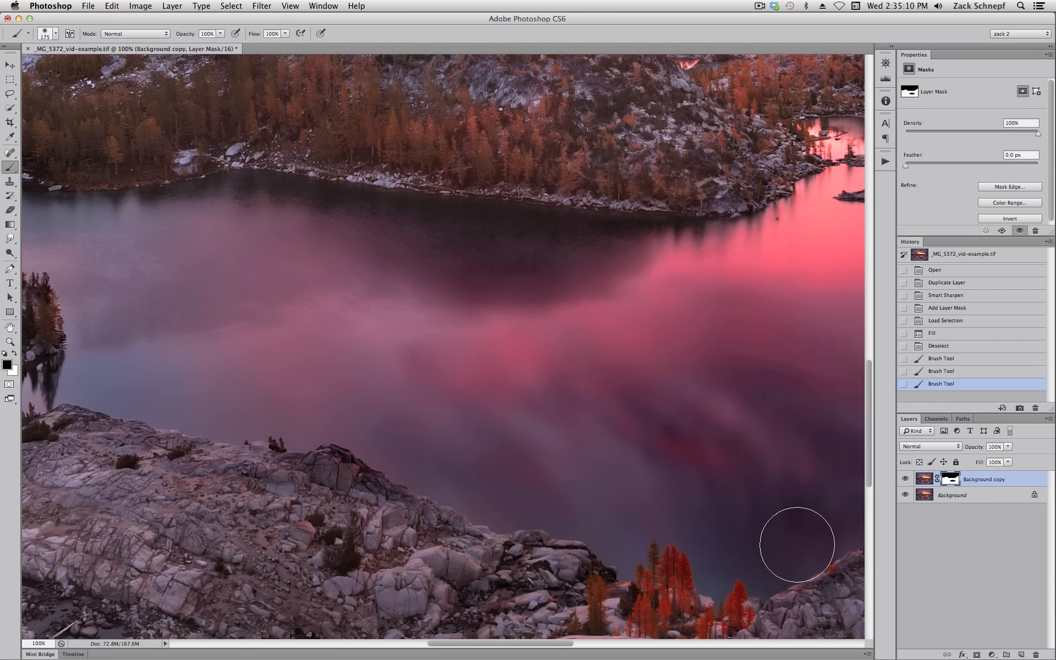
{"action": "mouse_move", "coordinate": [652, 515]}
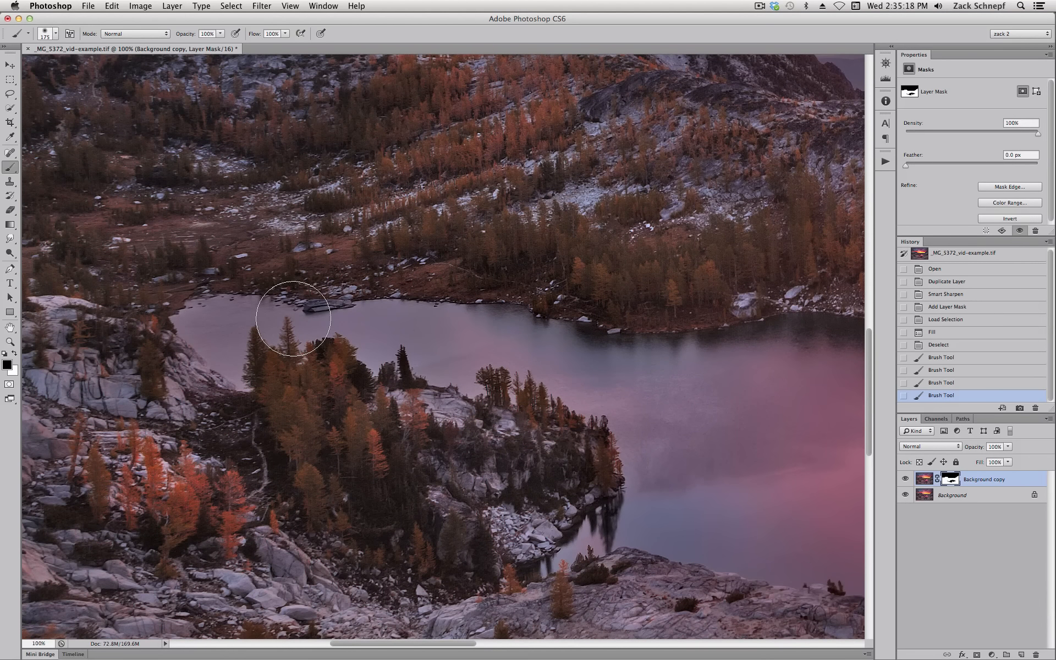
{"action": "mouse_move", "coordinate": [584, 391]}
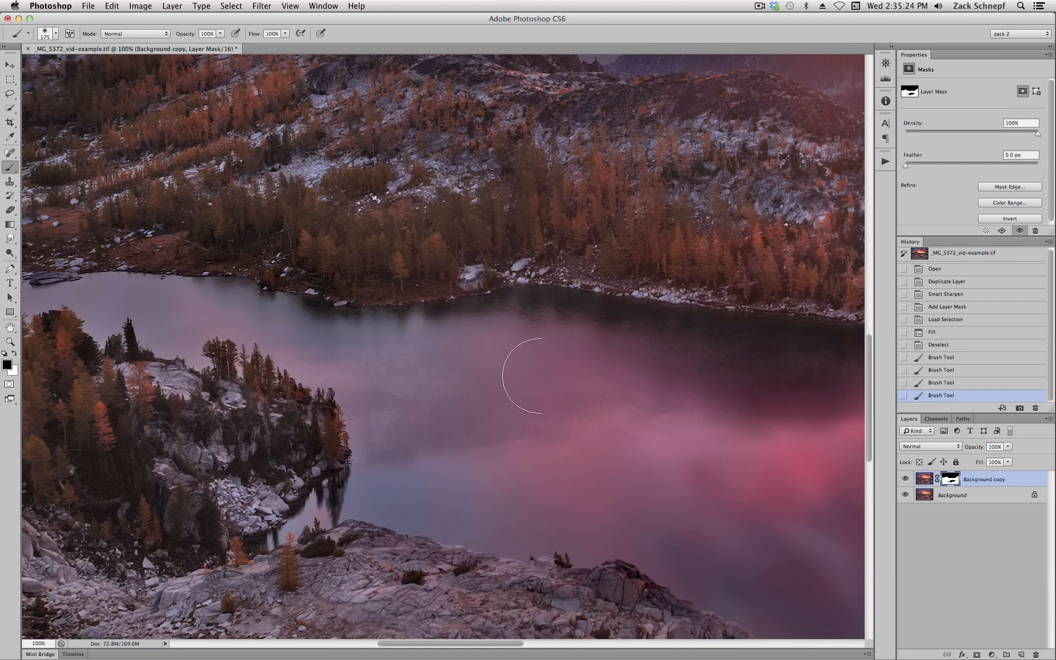
- Zoom back out to view the whole sunset photo after masking the lake
{"action": "scroll", "scroll_direction": "up", "scroll_amount": 3}
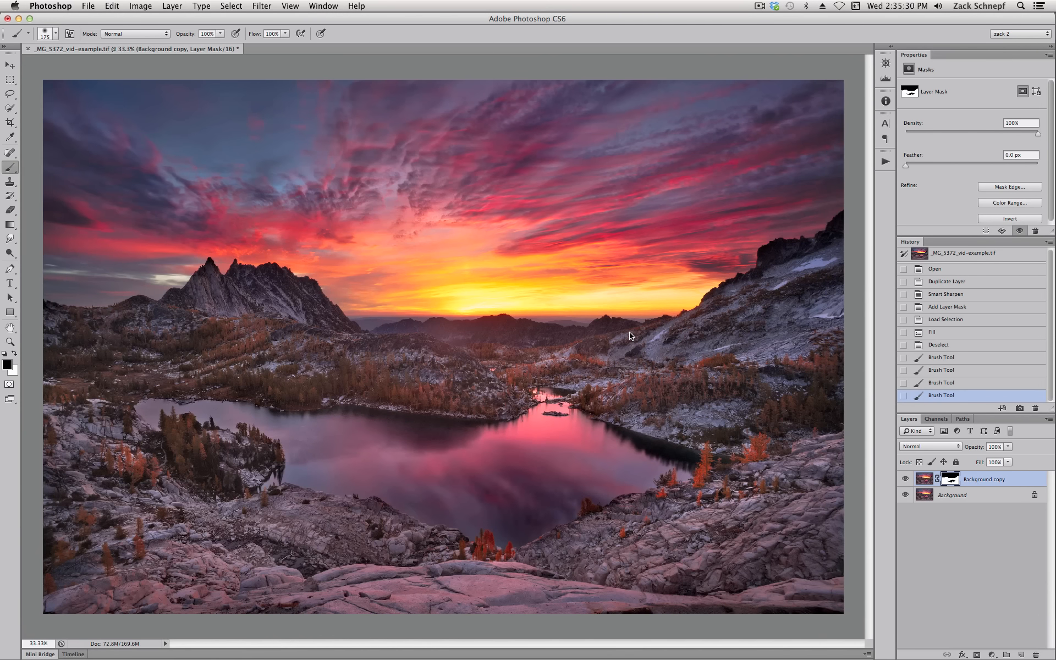
{"action": "mouse_move", "coordinate": [610, 361]}
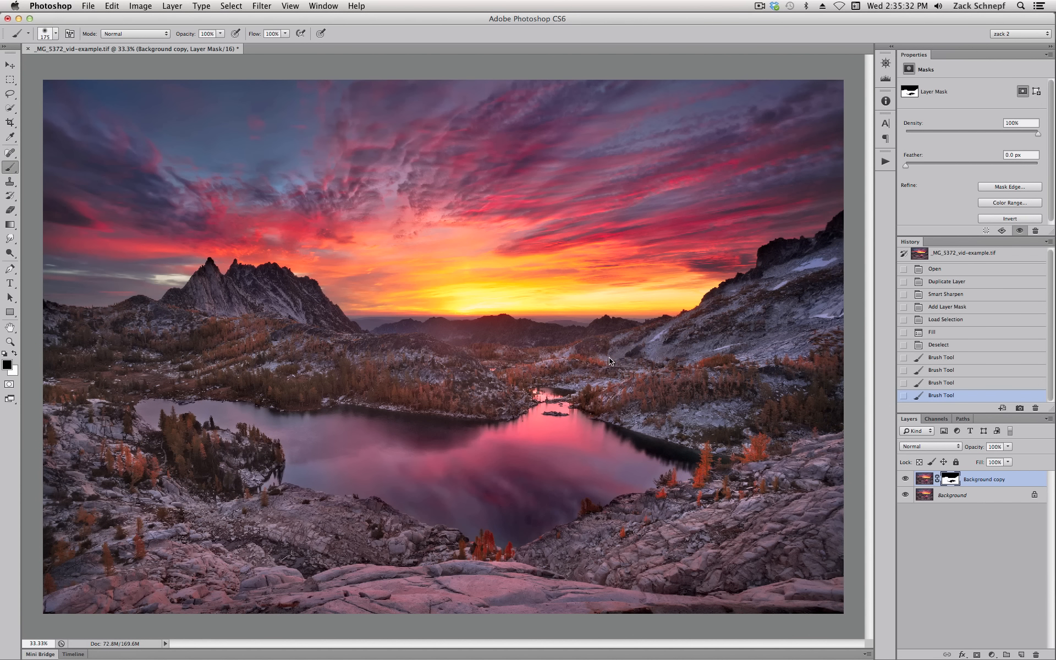